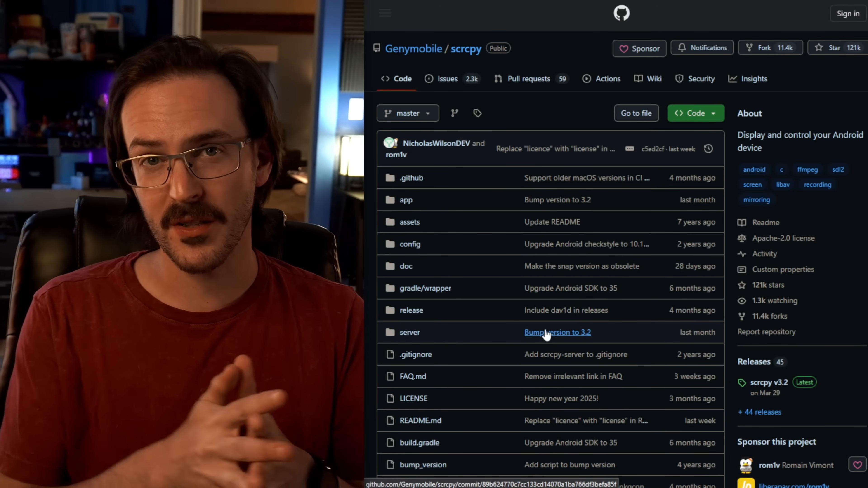
# - Reach the scrcpy Windows install page on GitHub from the README's 'Get the app' section
pyautogui.scroll(-3)
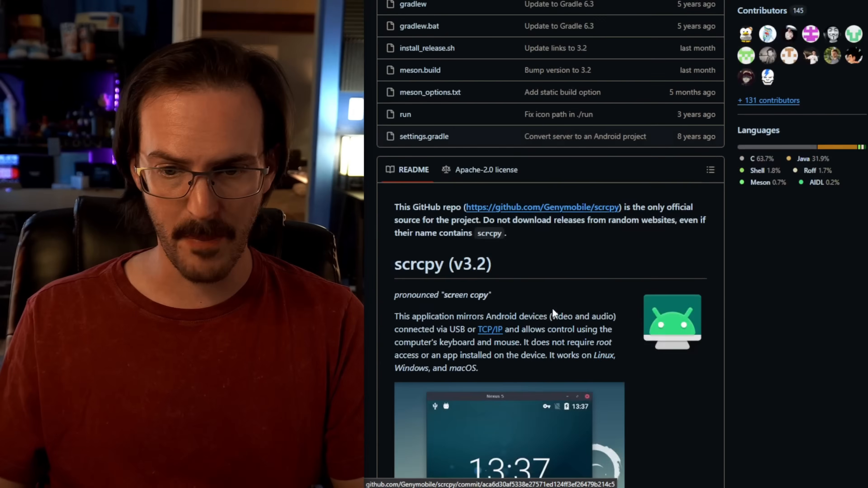
pyautogui.scroll(-3)
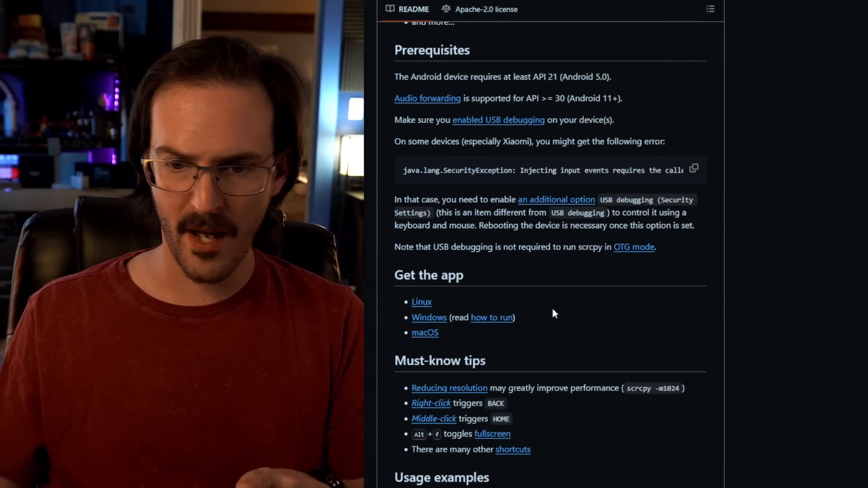
pyautogui.scroll(-3)
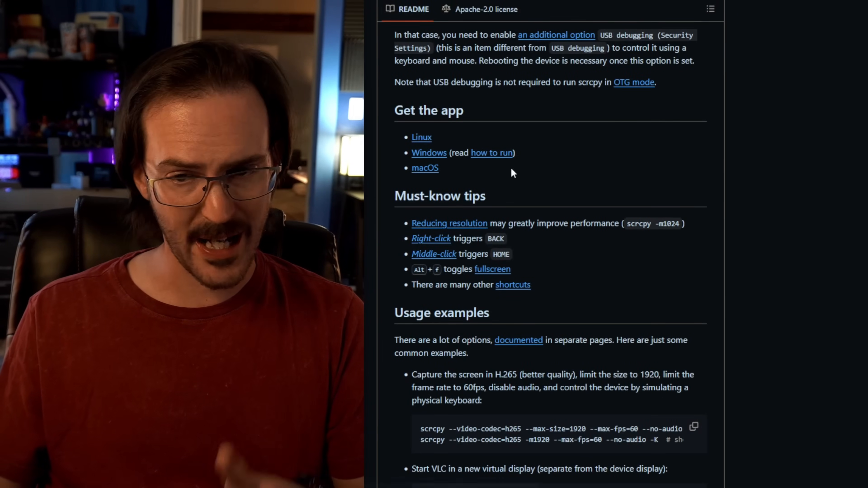
pyautogui.moveTo(429, 153)
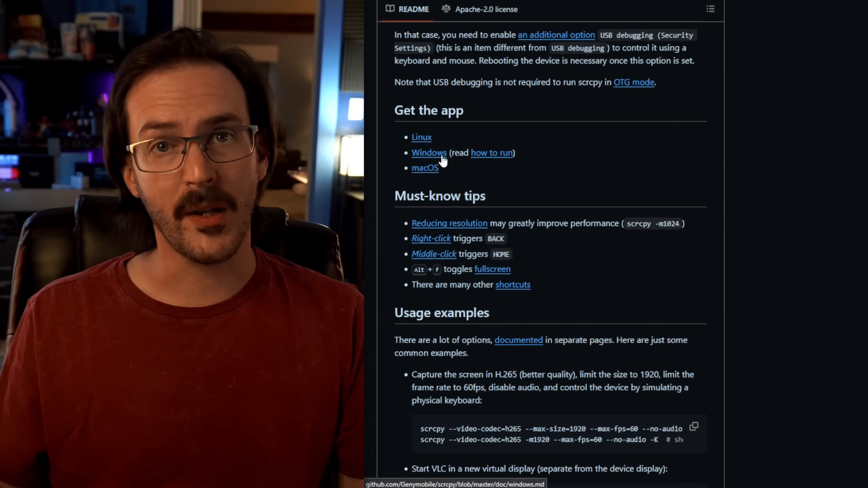
pyautogui.click(429, 153)
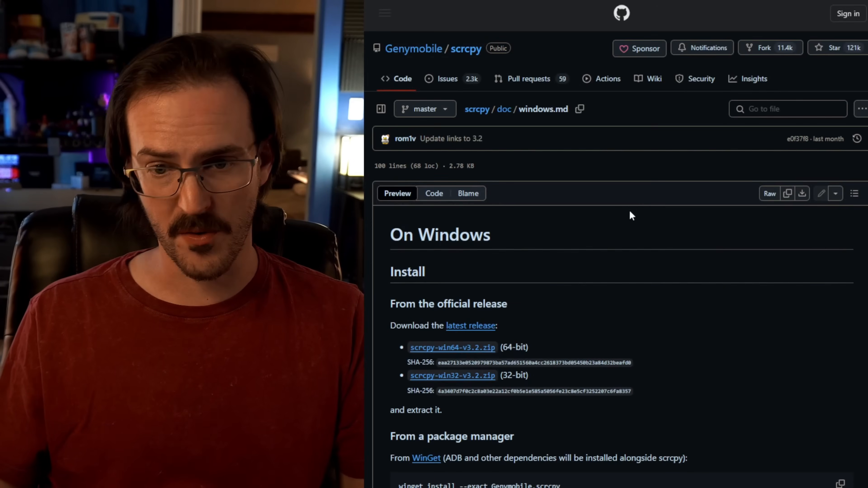
pyautogui.scroll(-3)
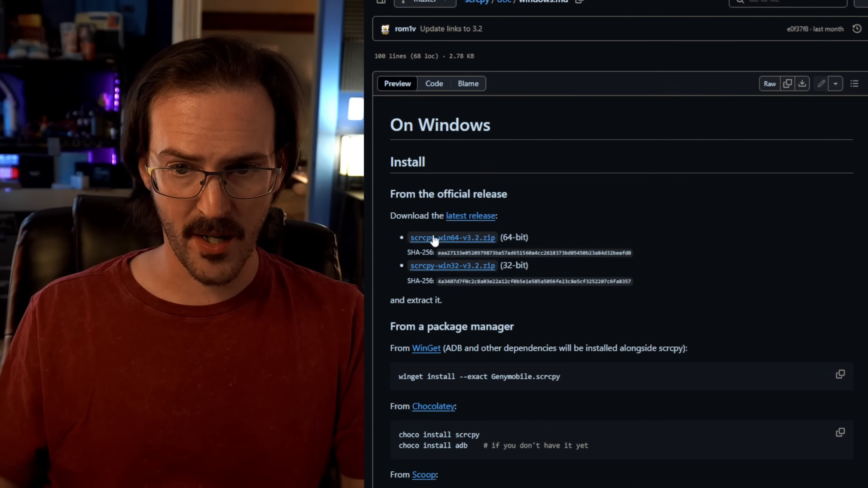
pyautogui.moveTo(426, 244)
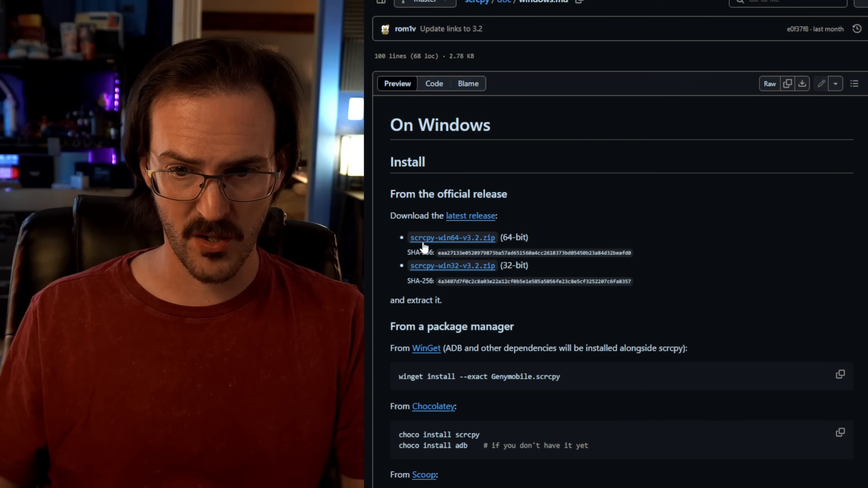
pyautogui.moveTo(452, 238)
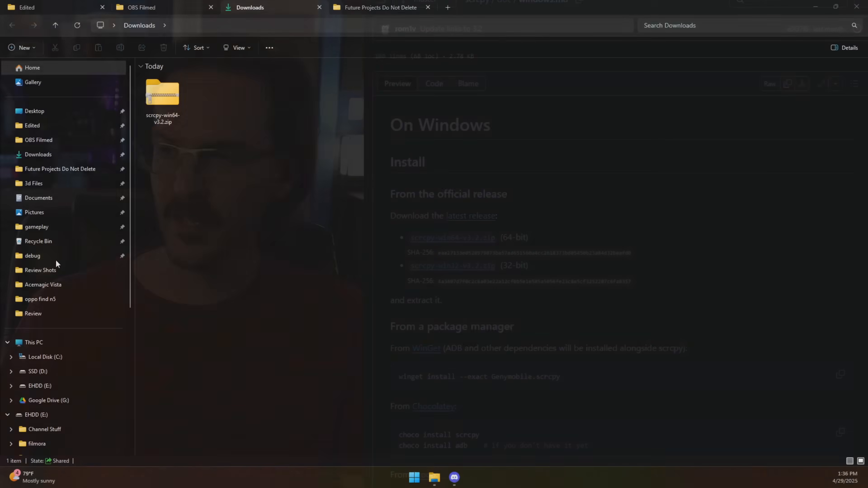
# - Extract the downloaded scrcpy-win64-v3.2 zip archive in Downloads
pyautogui.rightClick(162, 92)
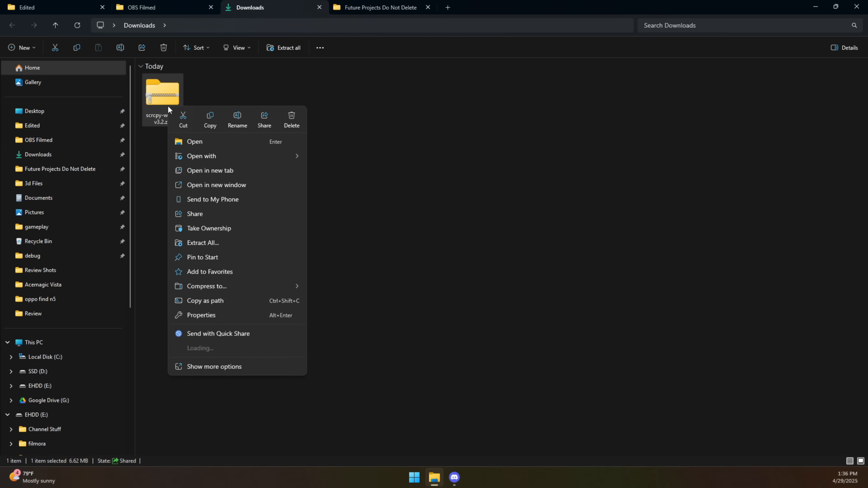
pyautogui.moveTo(218, 246)
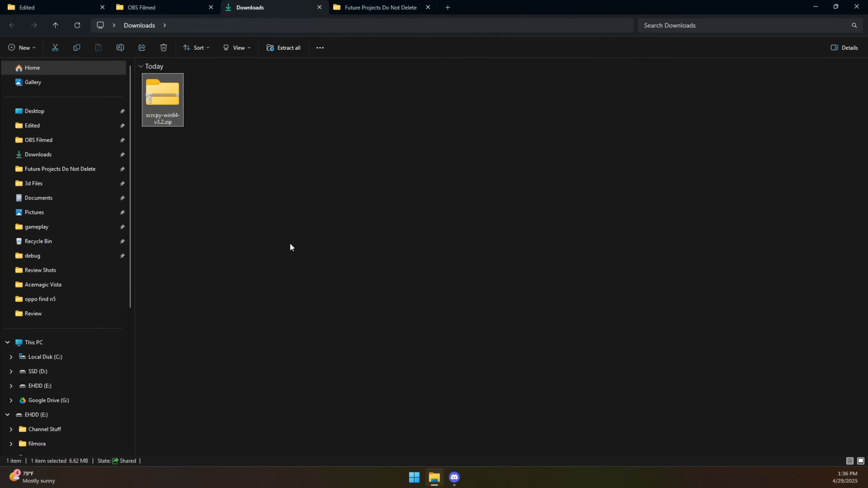
pyautogui.doubleClick(163, 92)
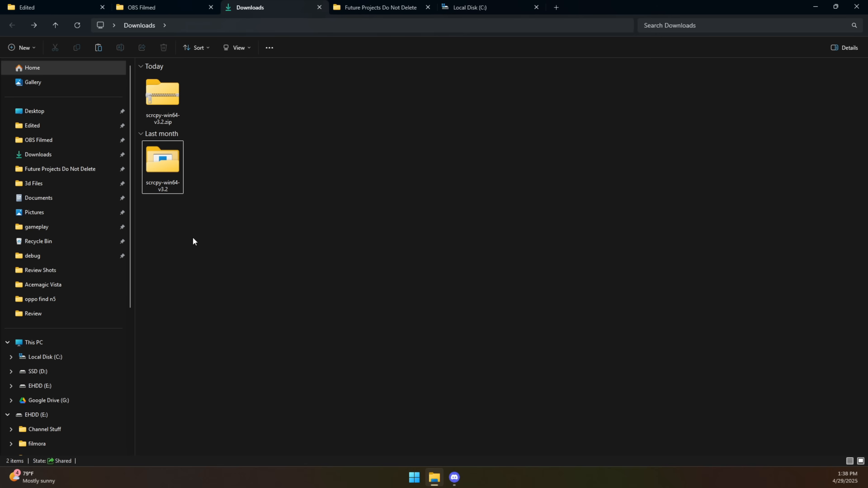
# - Navigate to C:\ADB\scrcpy in the Local Disk (C:) tab
pyautogui.click(162, 161)
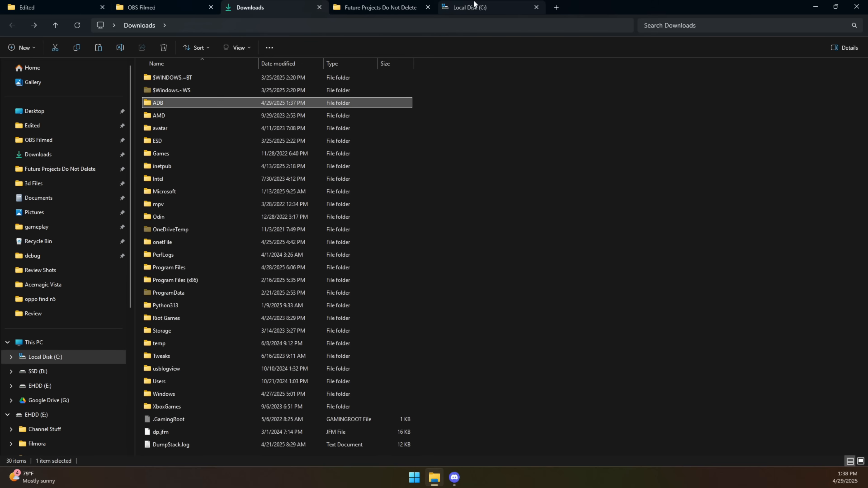
pyautogui.click(486, 7)
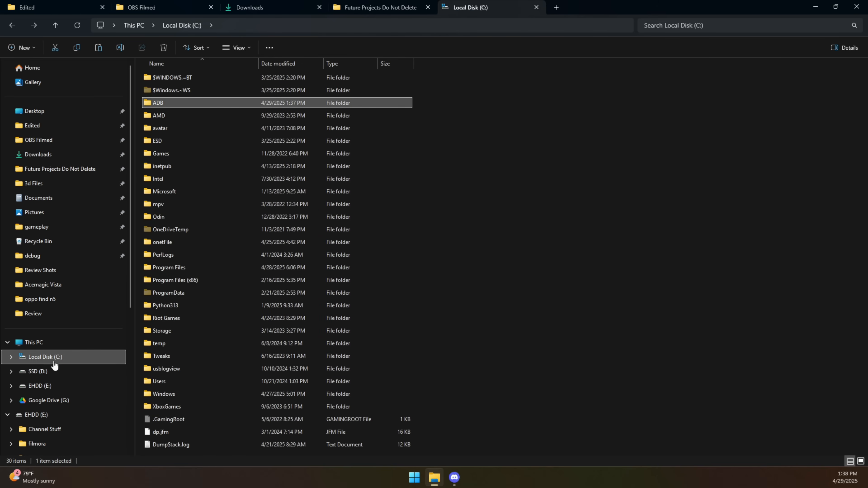
pyautogui.doubleClick(157, 103)
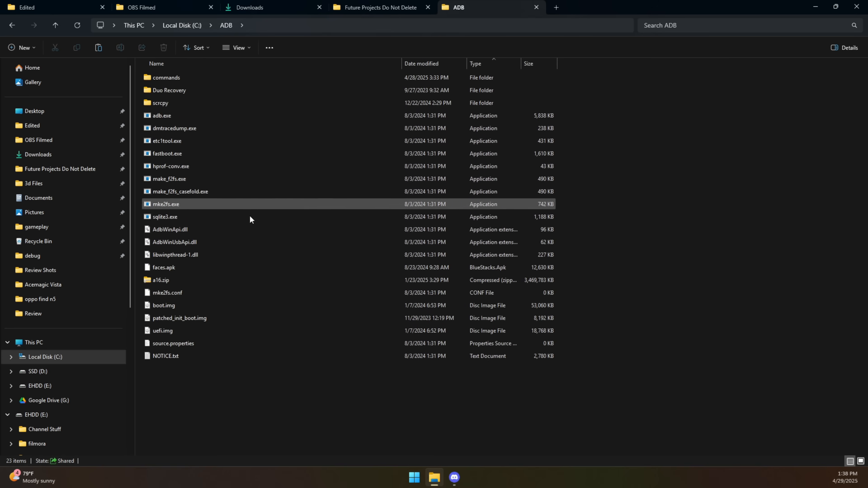
pyautogui.click(160, 280)
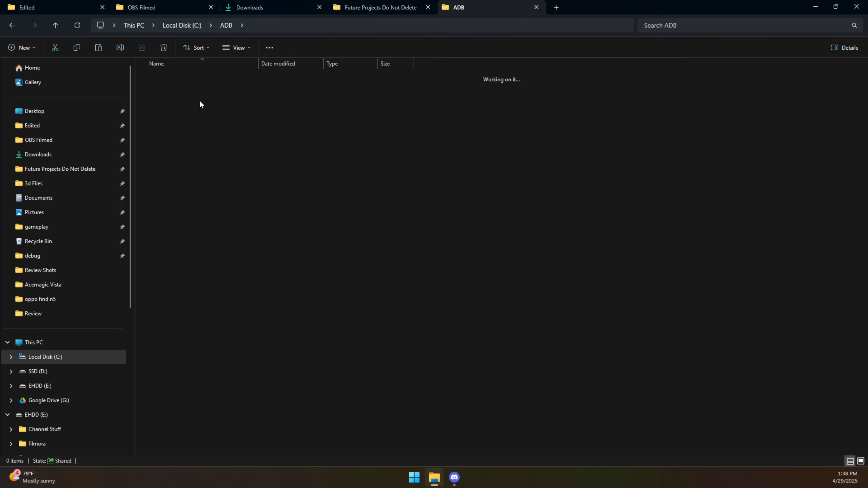
# - Move the extracted v3.2 files into C:\ADB\scrcpy, replacing the files in the destination
pyautogui.click(260, 7)
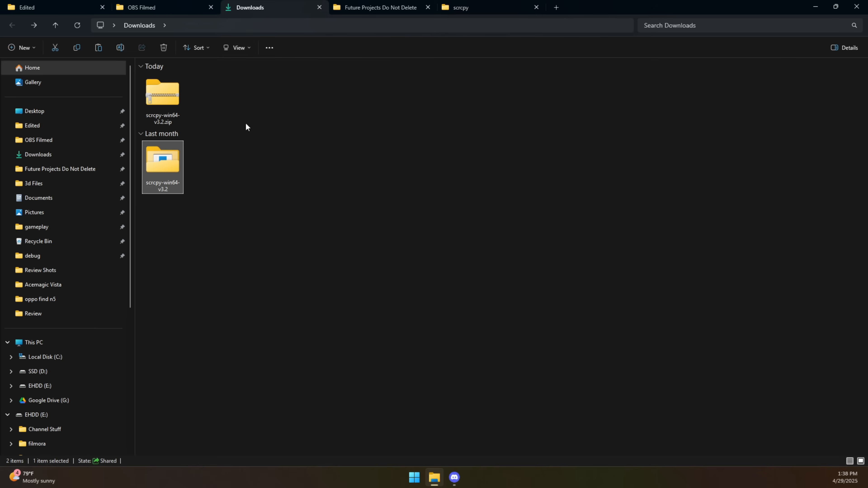
pyautogui.doubleClick(162, 158)
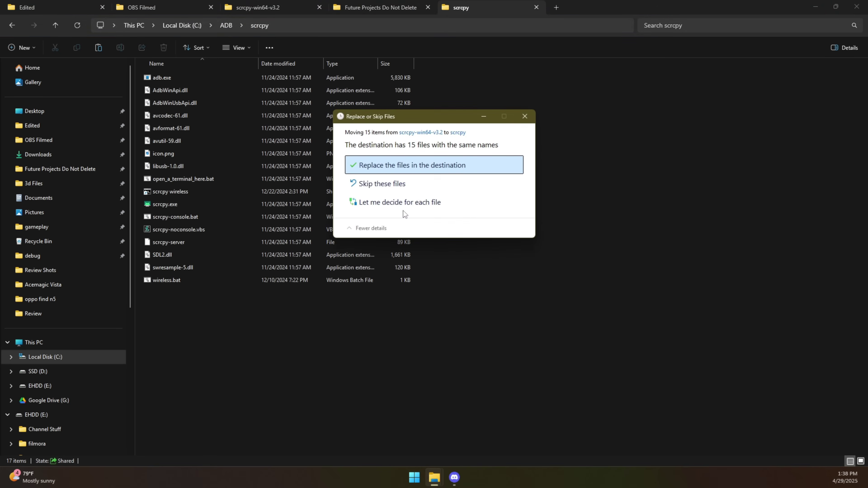
pyautogui.moveTo(407, 170)
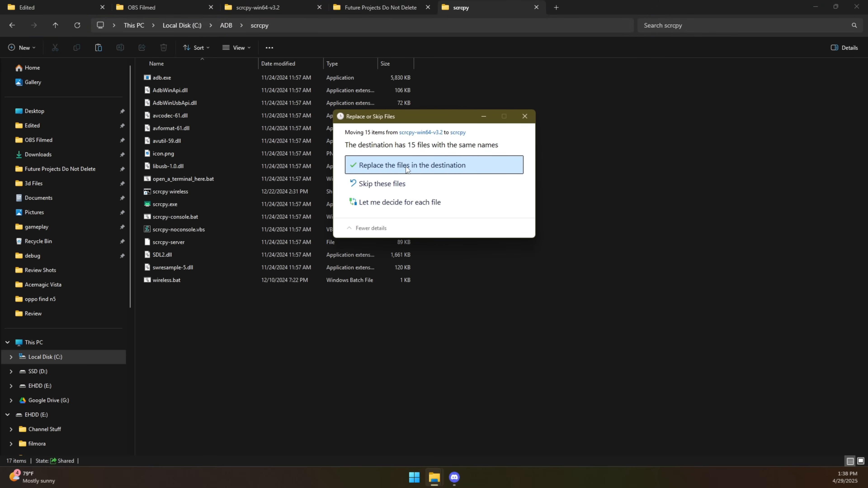
pyautogui.click(411, 165)
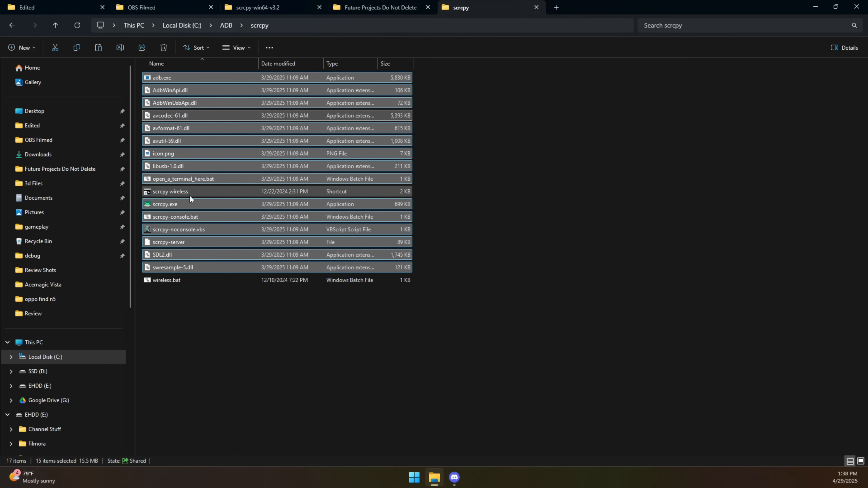
pyautogui.moveTo(209, 190)
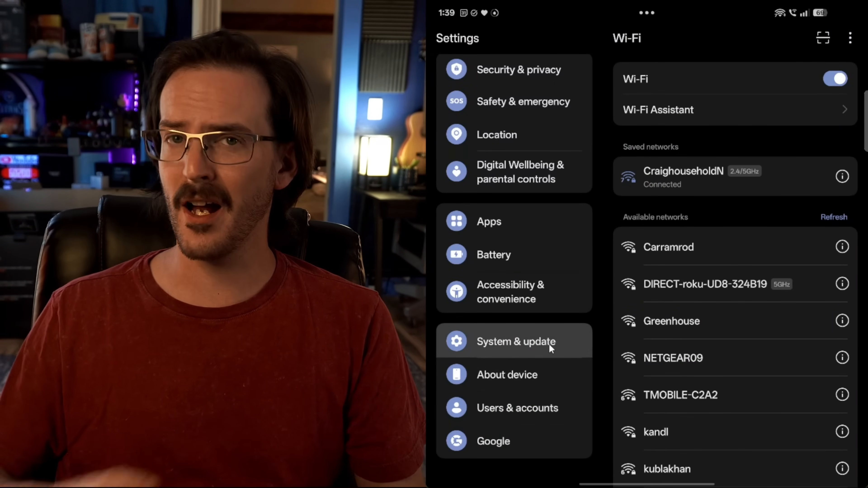
# - Check the version number under About device to confirm developer mode is enabled
pyautogui.scroll(-3)
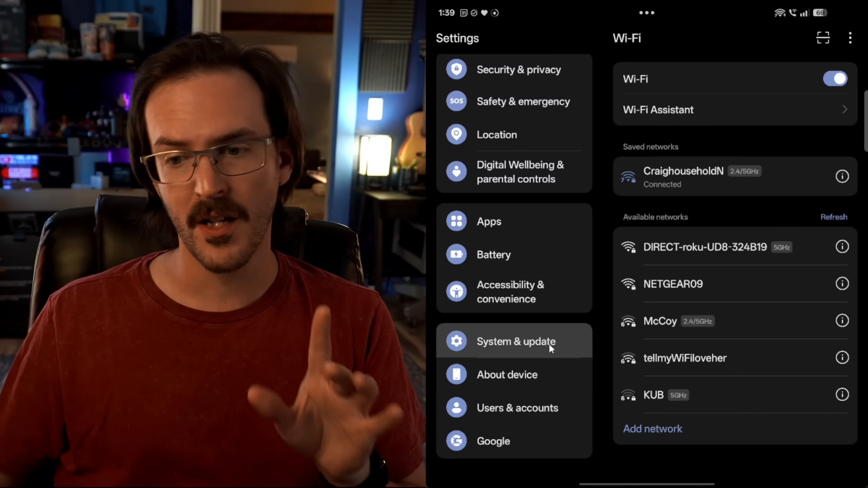
pyautogui.click(506, 375)
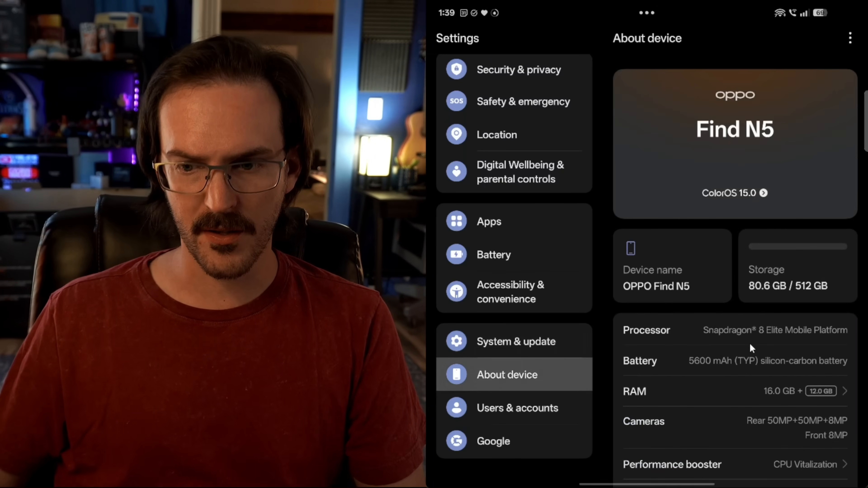
pyautogui.scroll(-3)
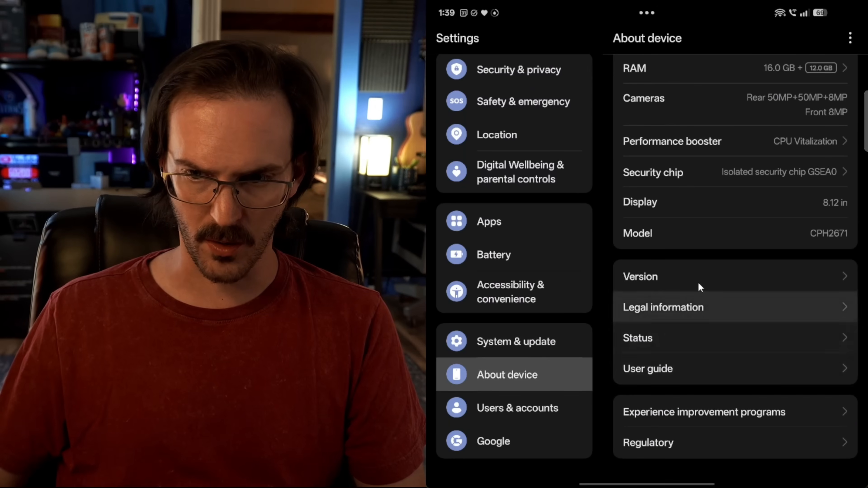
pyautogui.click(641, 277)
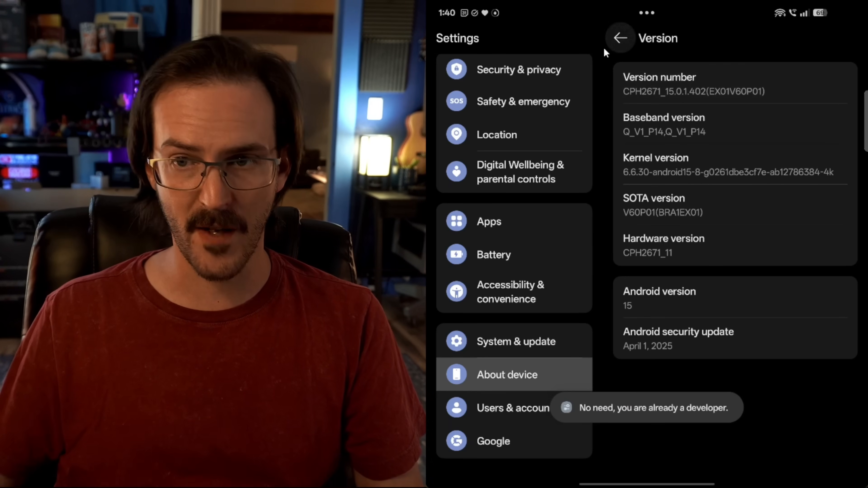
# - Go to Developer Options under System & update in the phone's Settings
pyautogui.click(516, 341)
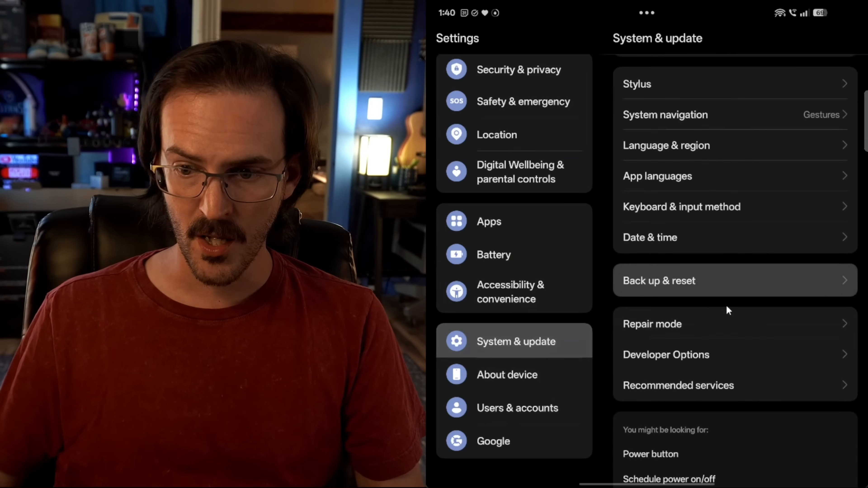
pyautogui.click(666, 355)
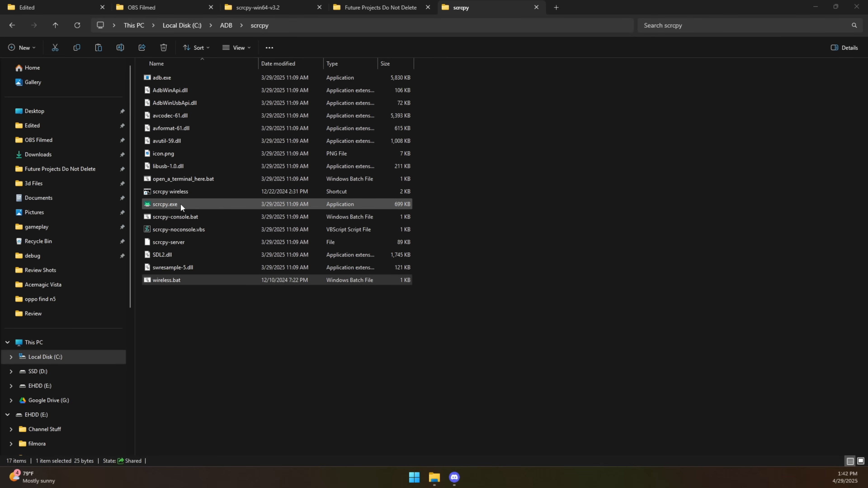
# - Launch scrcpy.exe from the folder to mirror the phone, then select the scrcpy wireless shortcut
pyautogui.click(172, 267)
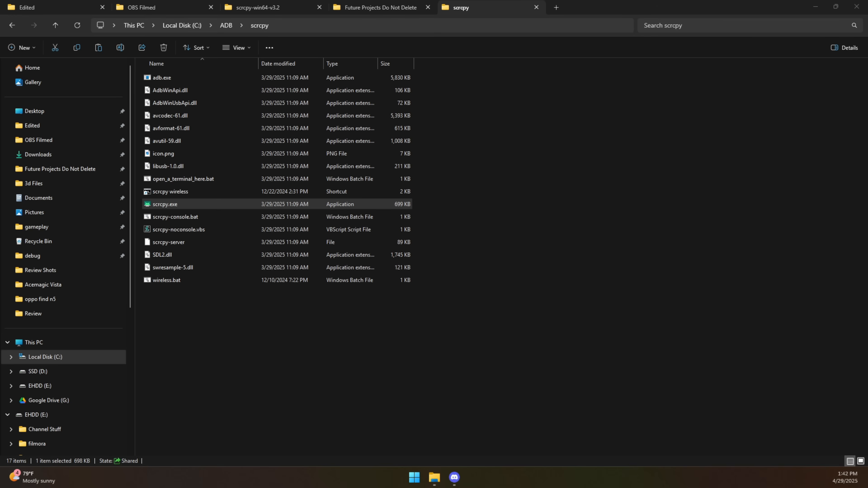
pyautogui.doubleClick(164, 204)
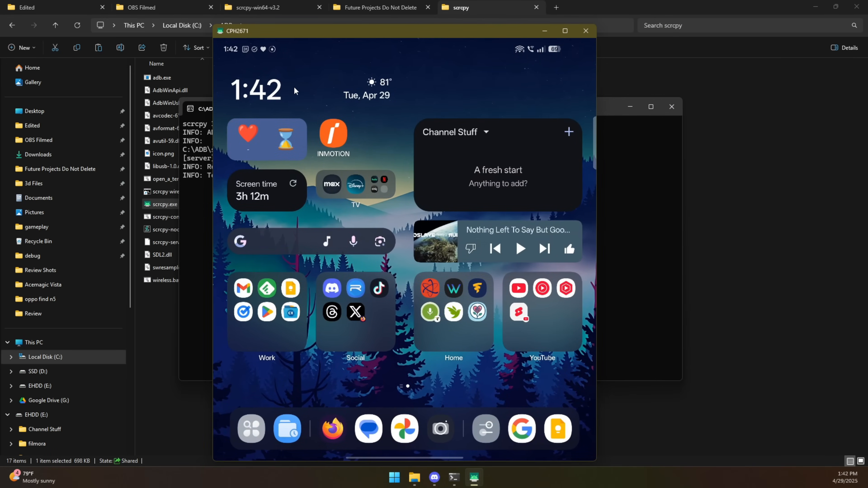
pyautogui.moveTo(140, 347)
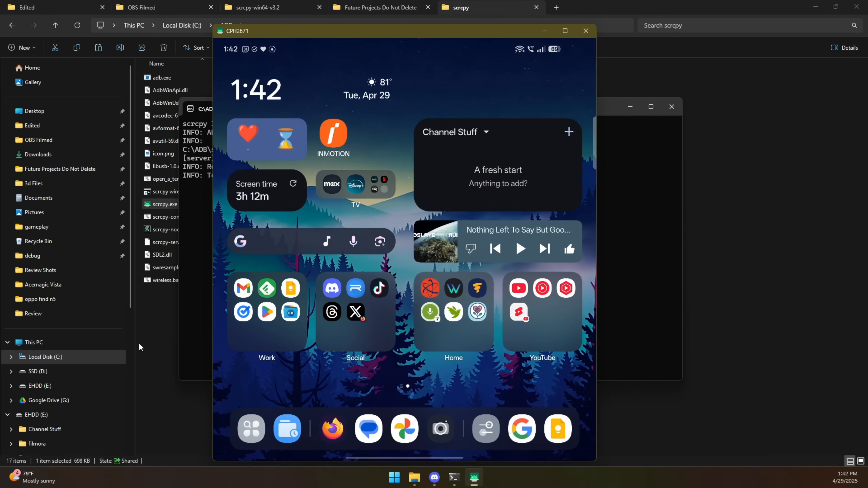
pyautogui.click(585, 30)
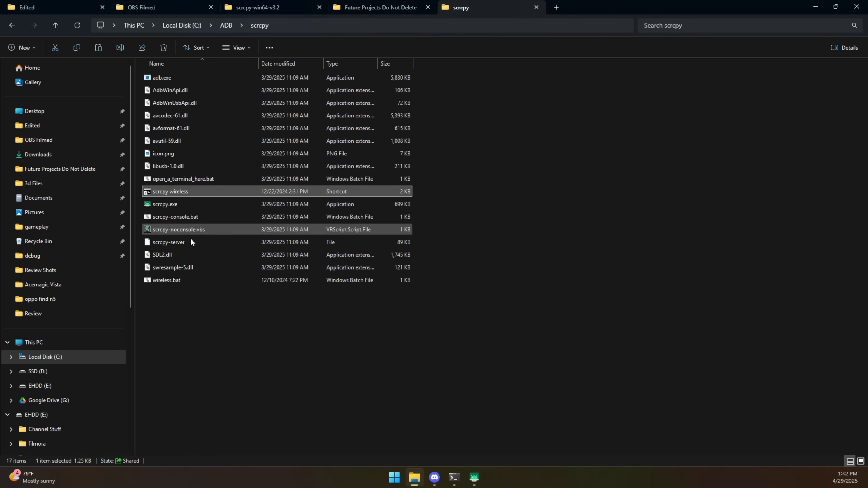
pyautogui.click(166, 279)
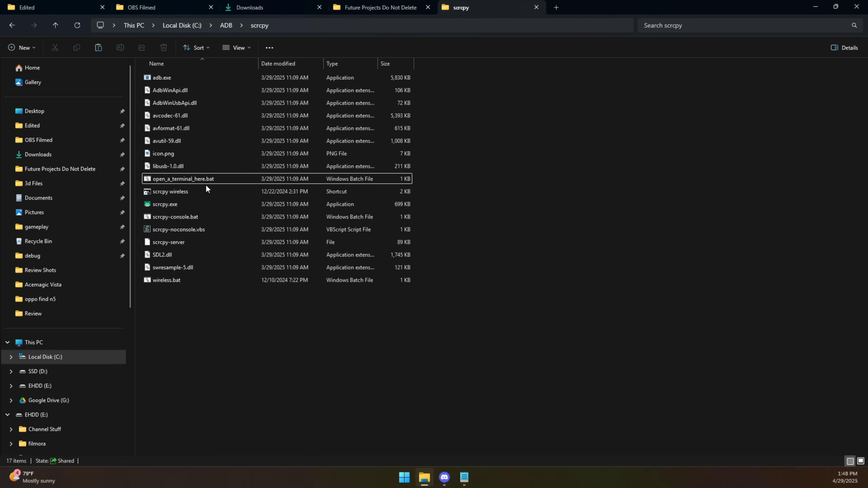
pyautogui.moveTo(194, 181)
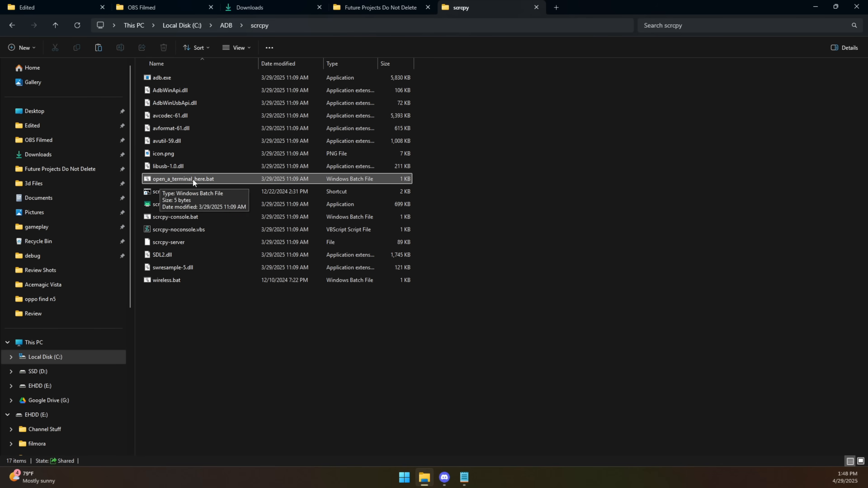
pyautogui.moveTo(195, 187)
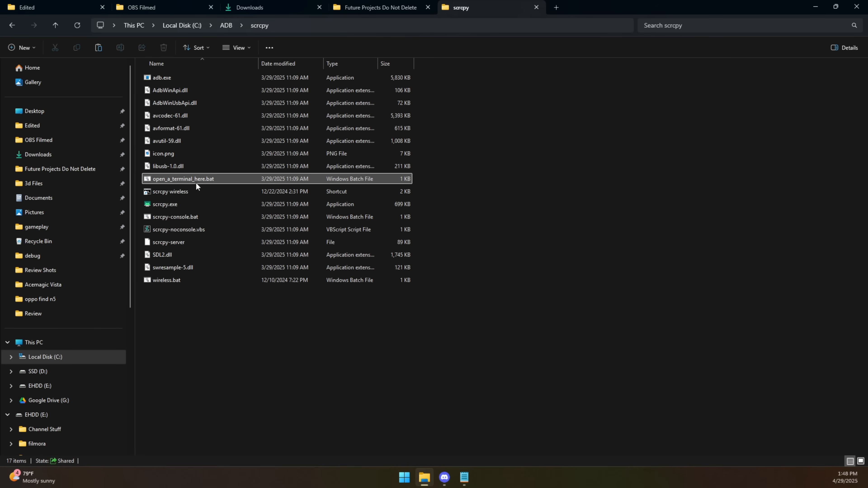
# - Run open_a_terminal_here.bat and enter the command 'scrcpy --tcpip' at the prompt
pyautogui.click(183, 178)
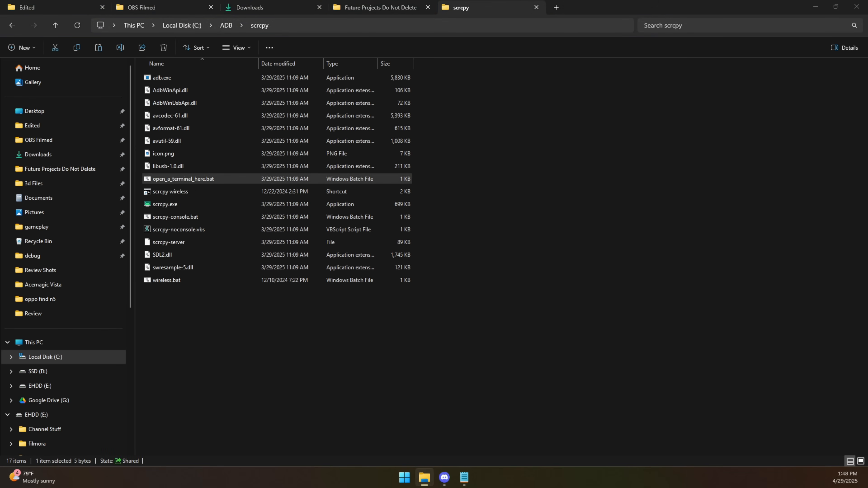
pyautogui.doubleClick(183, 180)
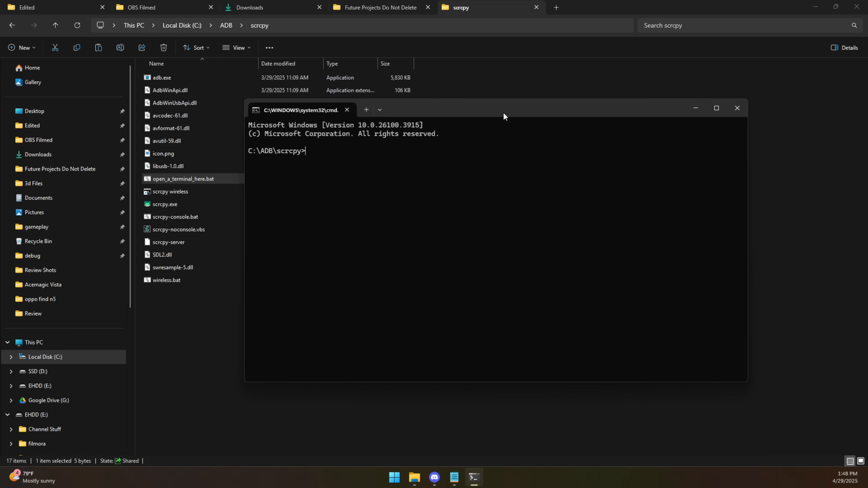
pyautogui.write('s')
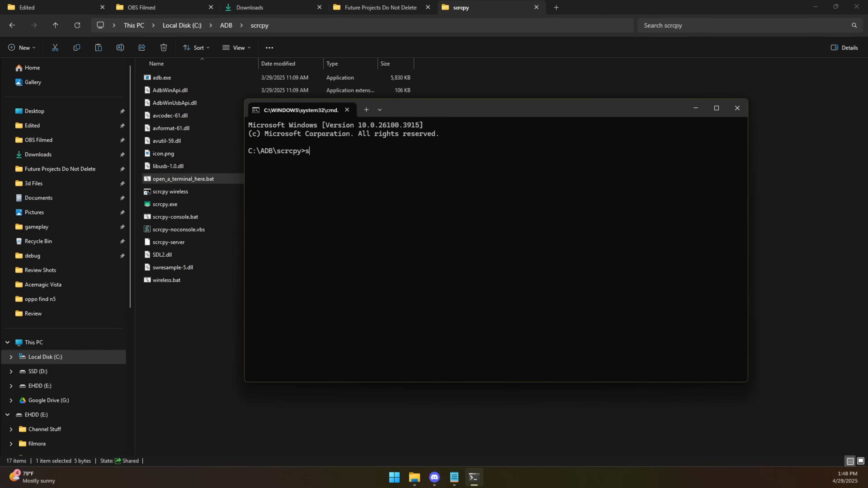
pyautogui.write('crcpy')
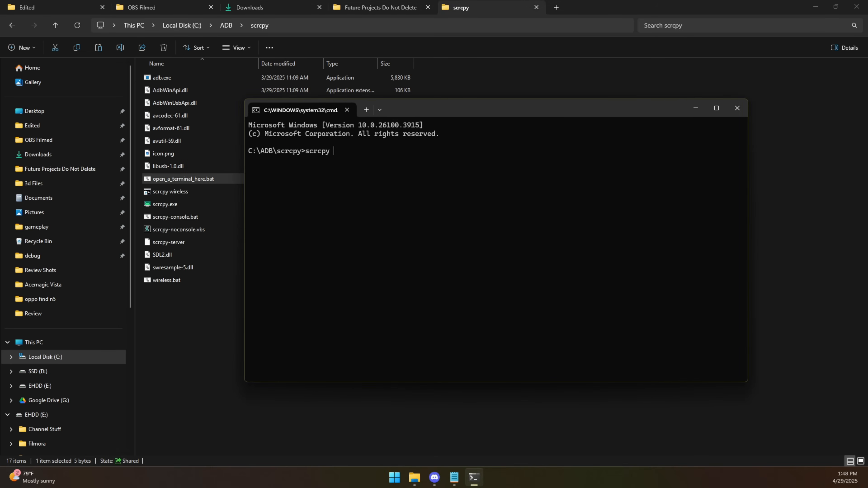
pyautogui.write('--tc')
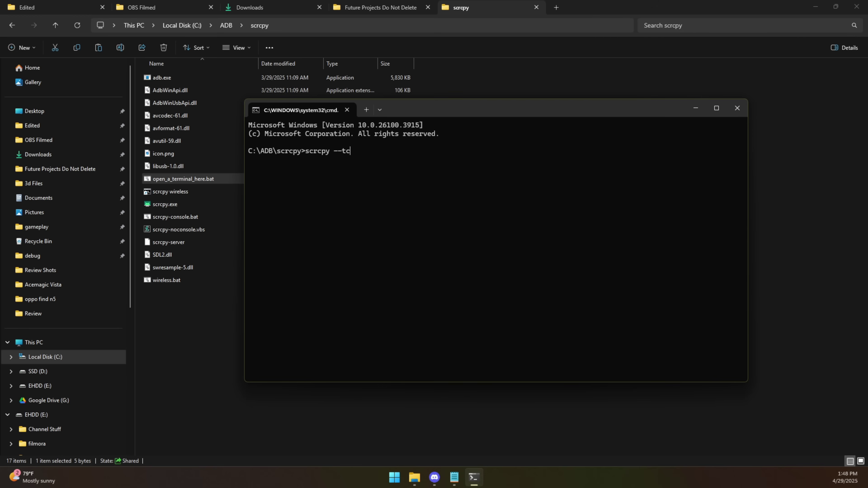
pyautogui.write('pip')
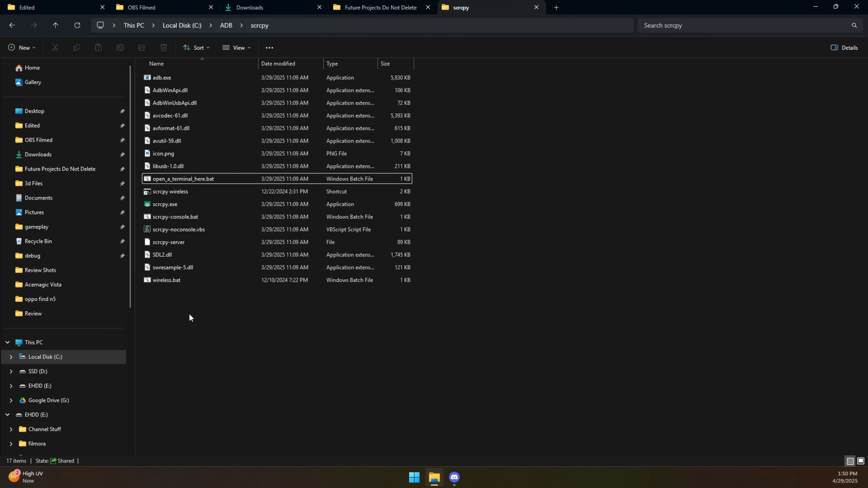
pyautogui.rightClick(190, 317)
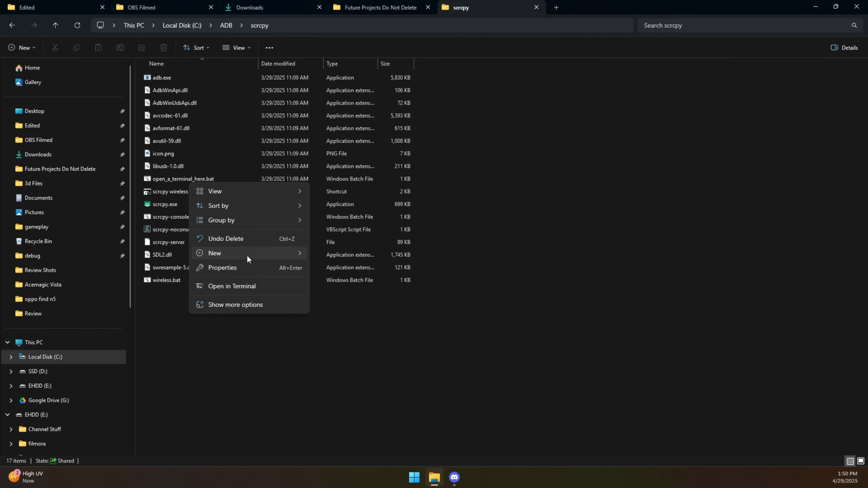
pyautogui.click(215, 254)
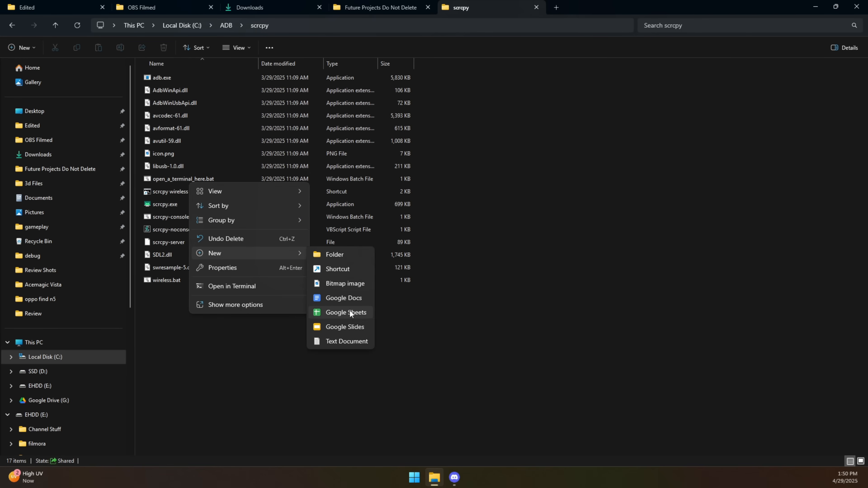
pyautogui.moveTo(340, 350)
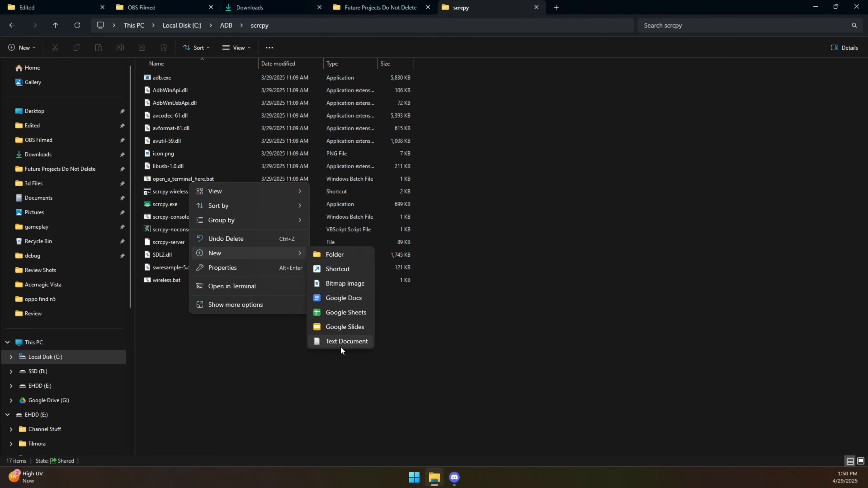
pyautogui.rightClick(165, 279)
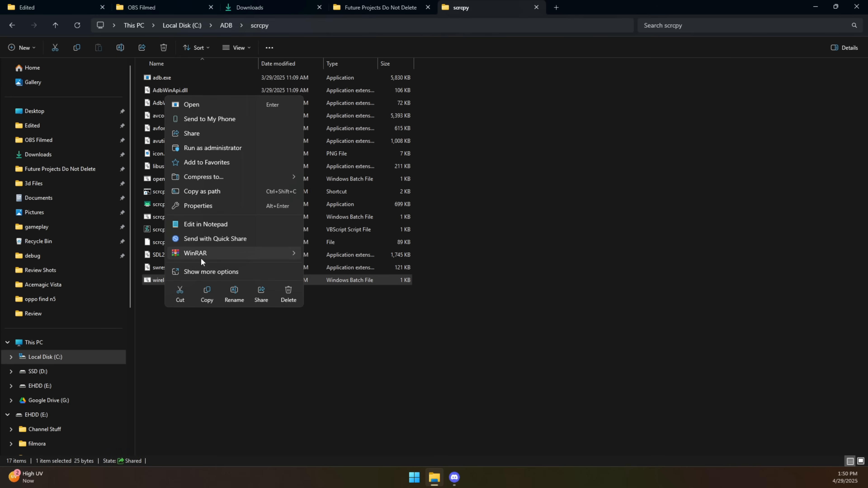
pyautogui.moveTo(220, 191)
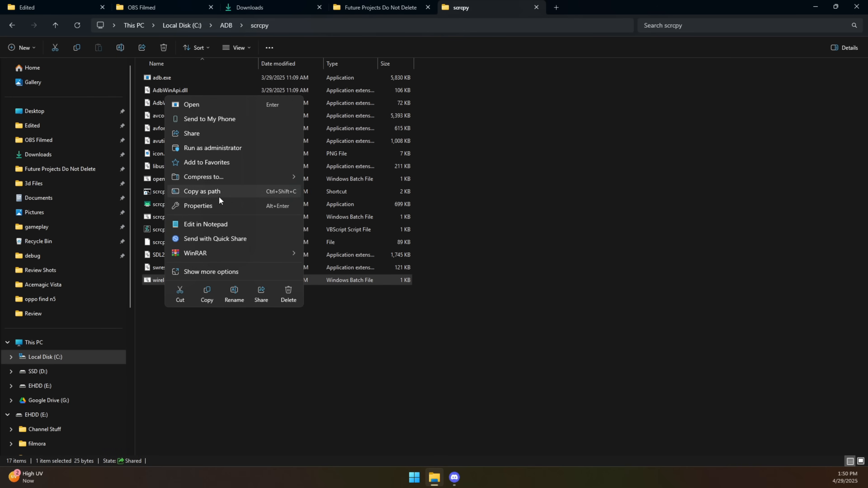
pyautogui.click(205, 225)
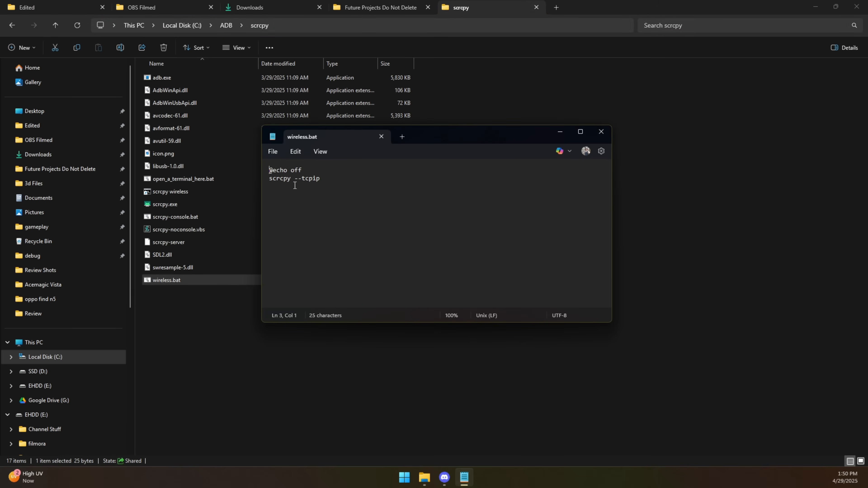
pyautogui.moveTo(340, 185)
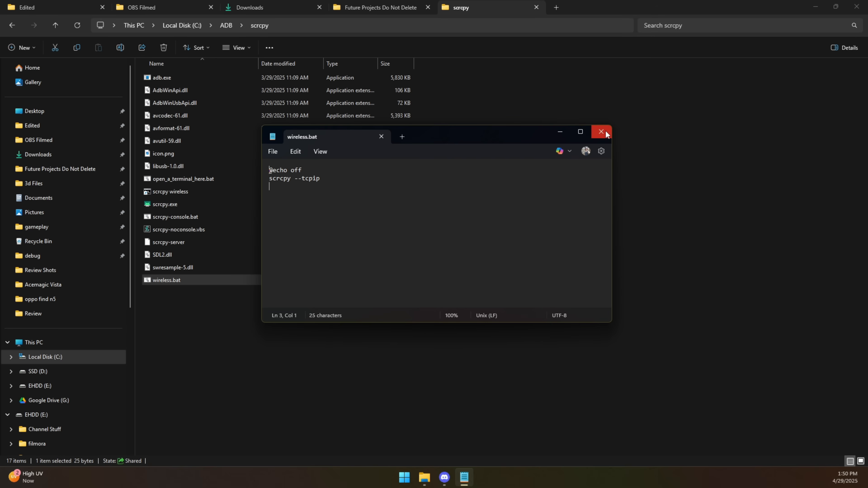
pyautogui.click(601, 132)
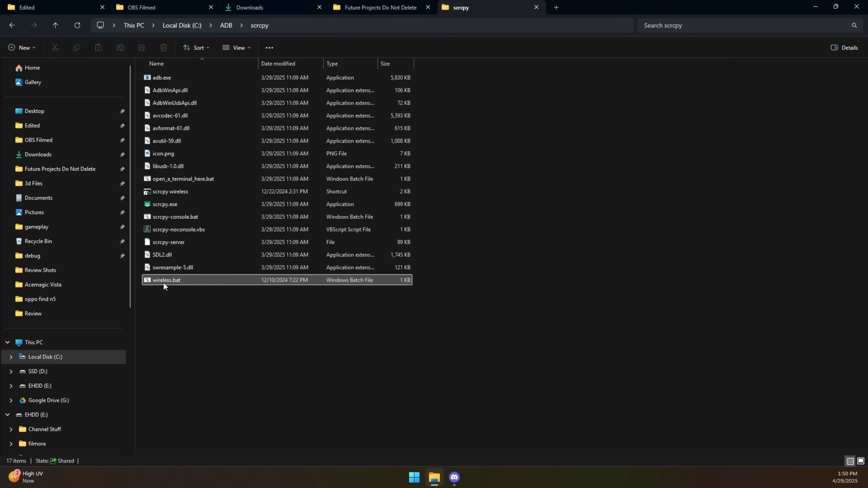
pyautogui.moveTo(183, 284)
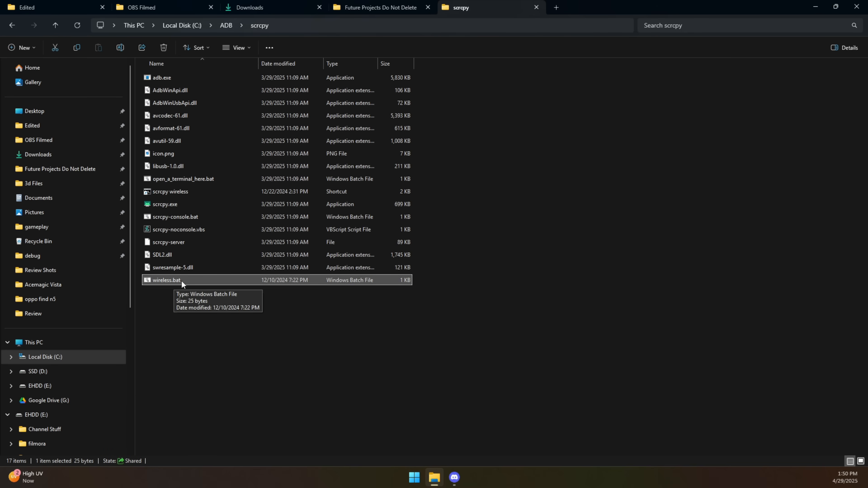
pyautogui.moveTo(185, 303)
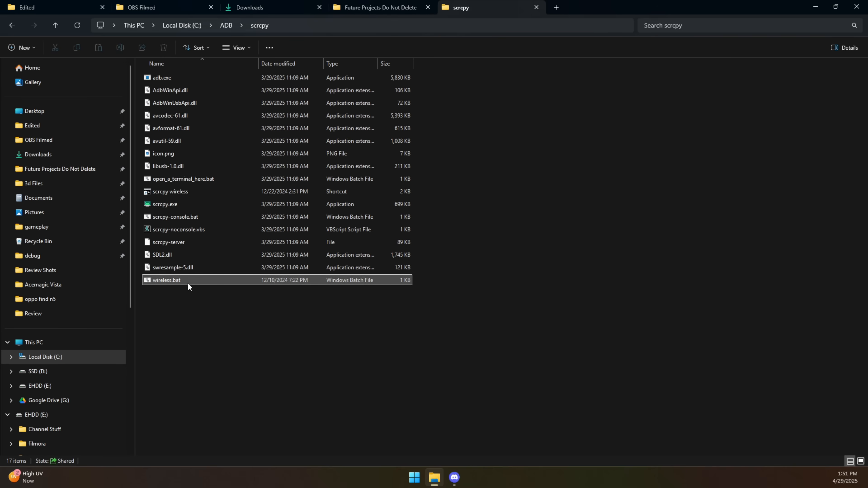
pyautogui.click(166, 279)
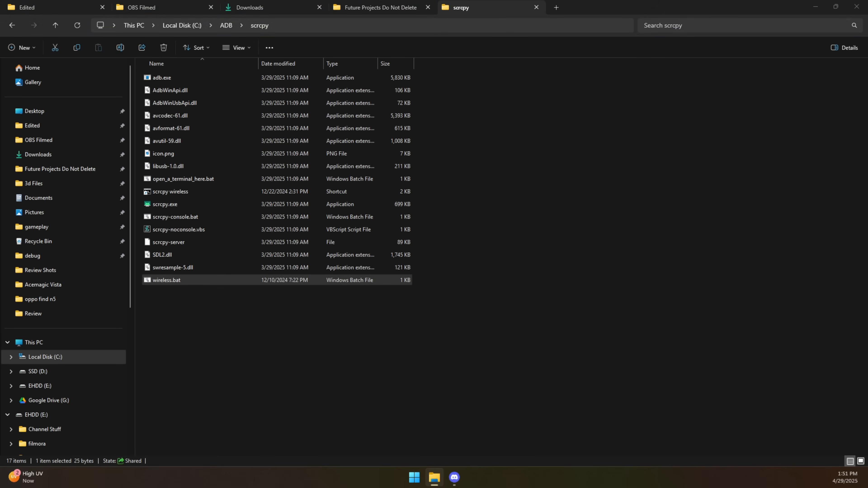
# - Run wireless.bat to mirror the phone over TCP/IP, then close the mirror window again
pyautogui.doubleClick(166, 280)
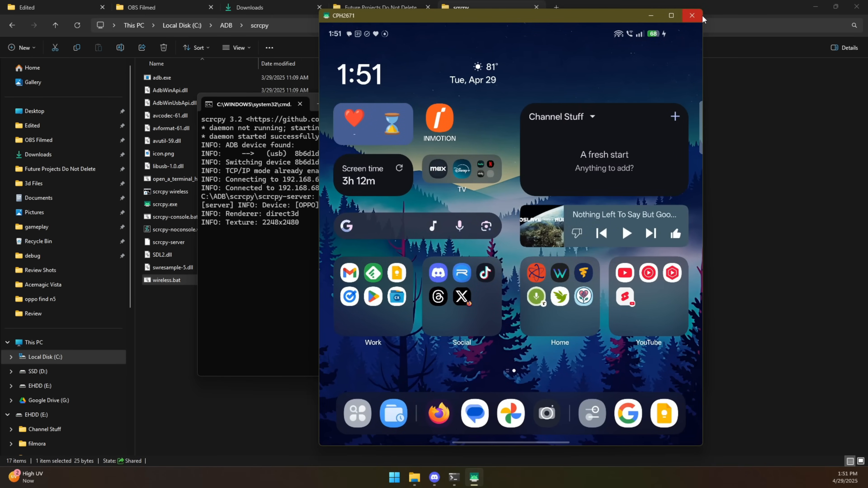
pyautogui.click(691, 16)
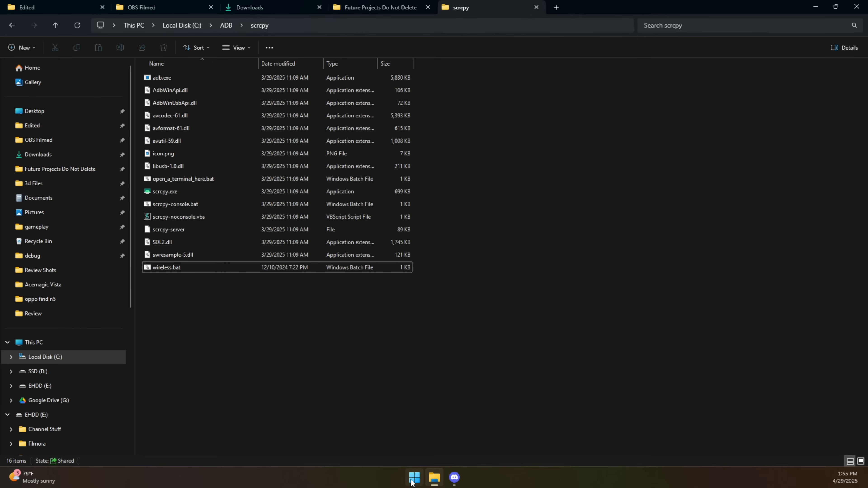
pyautogui.click(414, 478)
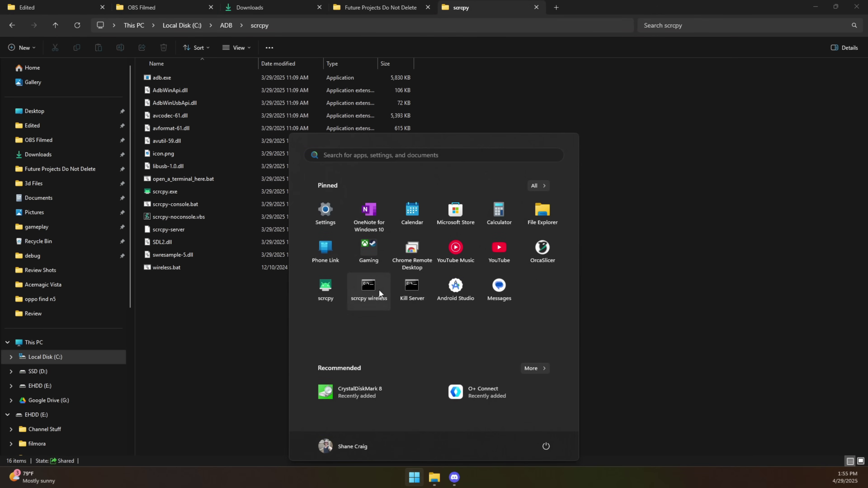
pyautogui.click(232, 306)
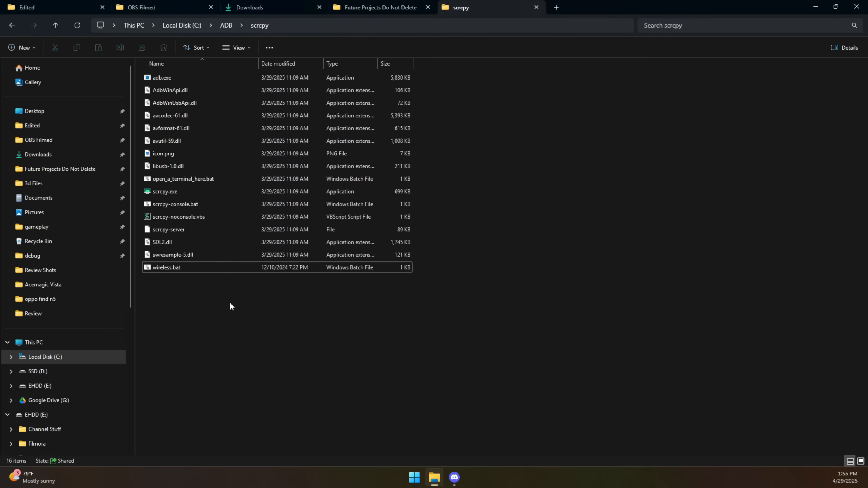
pyautogui.moveTo(192, 289)
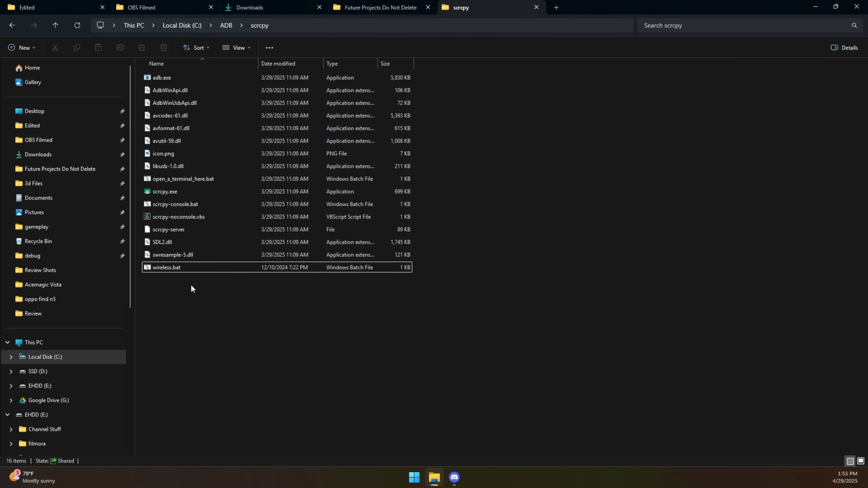
# - Create a shortcut to wireless.bat in the C:\ADB\scrcpy folder and select it
pyautogui.click(167, 267)
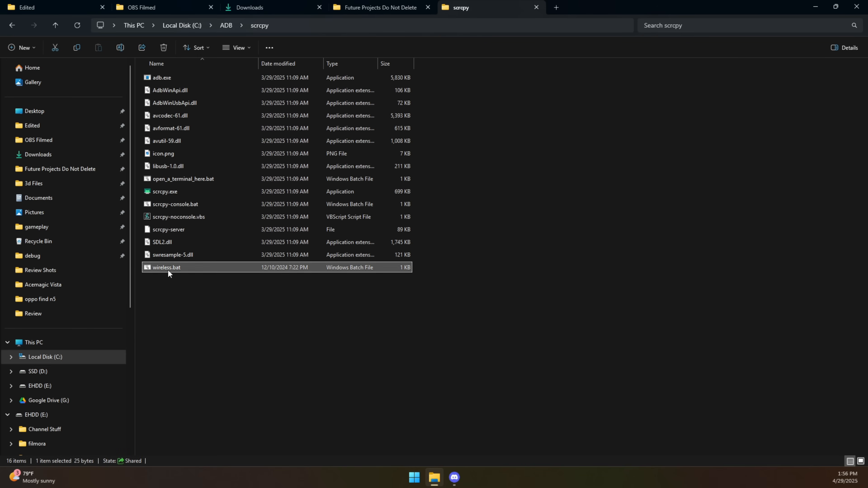
pyautogui.rightClick(167, 267)
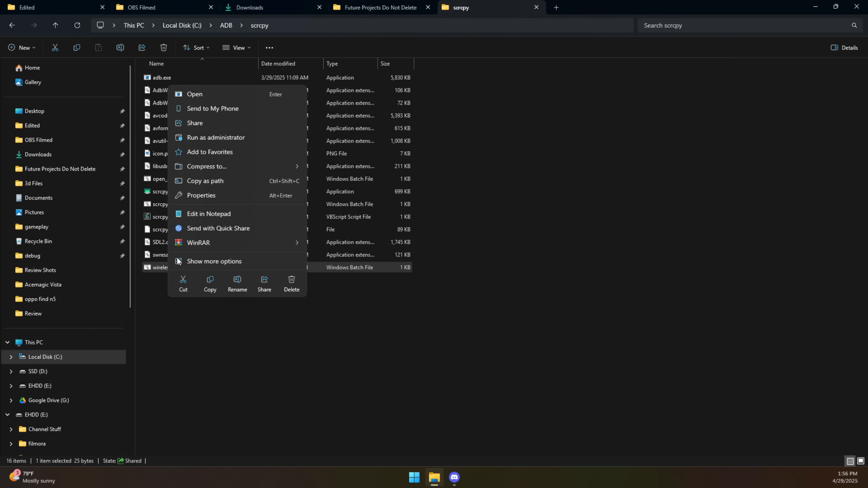
pyautogui.click(215, 261)
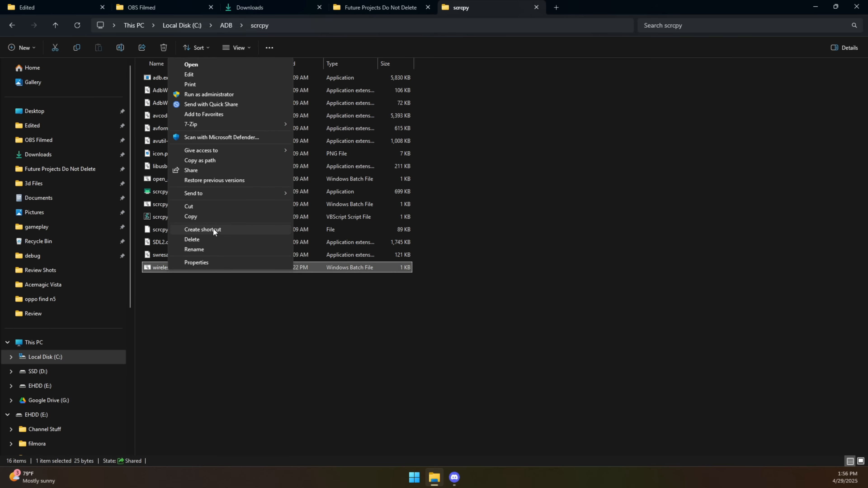
pyautogui.click(202, 229)
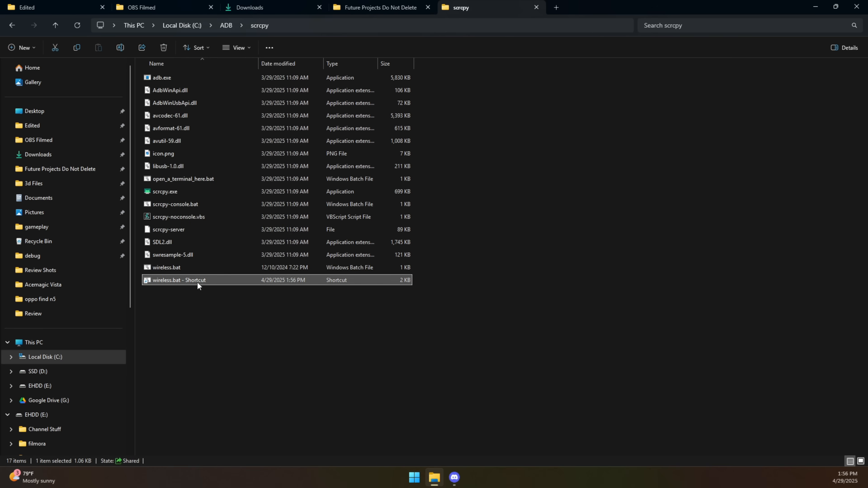
pyautogui.rightClick(198, 281)
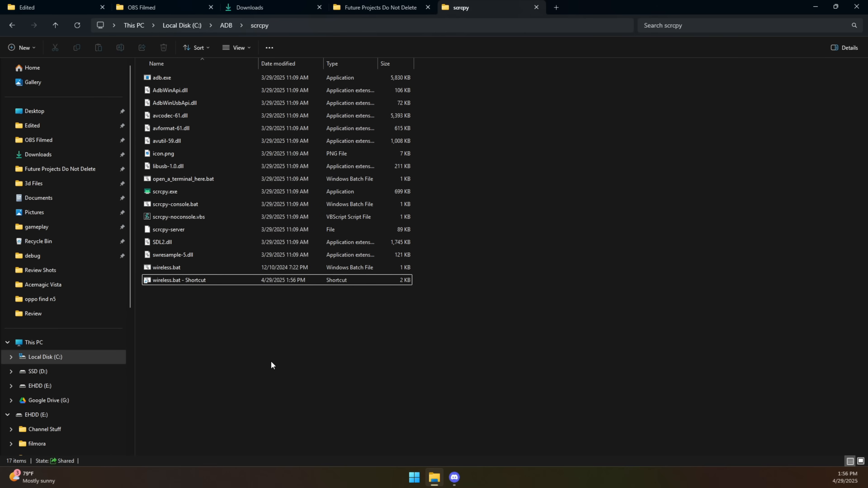
pyautogui.click(179, 281)
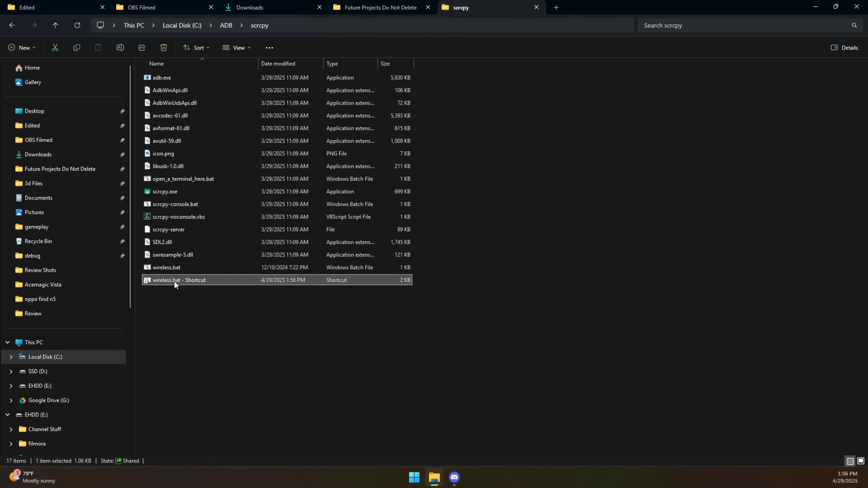
# - Set the shortcut's target to C:\Windows\System32\cmd.exe /c "C:\ADB\scrcpy\wireless.bat" in Properties
pyautogui.rightClick(179, 280)
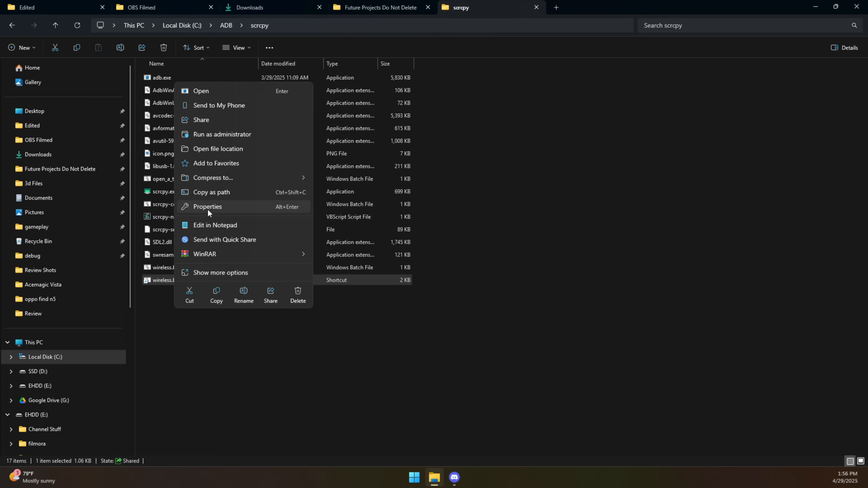
pyautogui.click(207, 207)
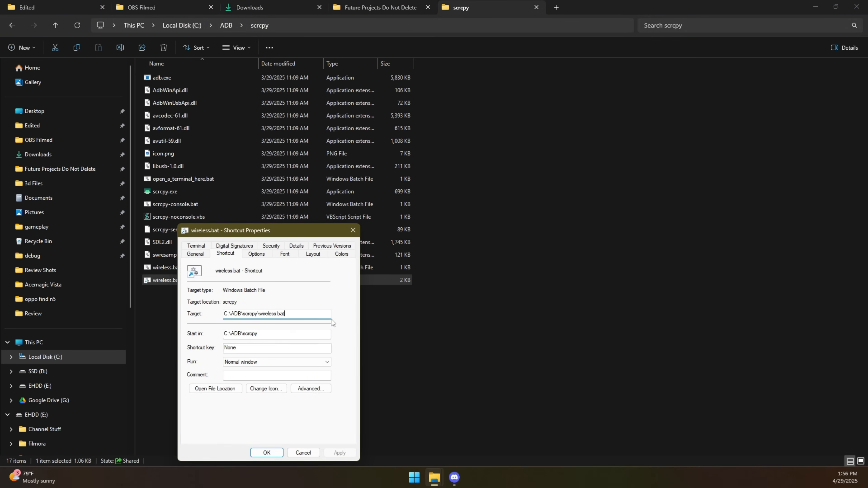
pyautogui.write('"C:\\ADB\\scr')
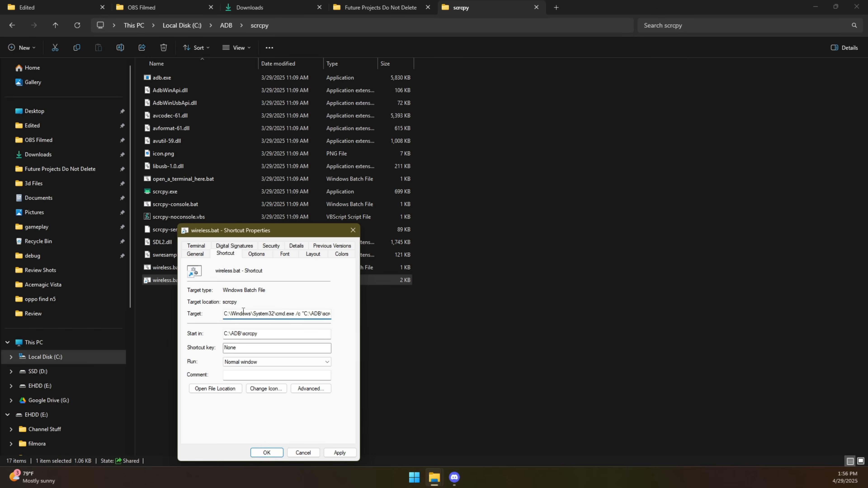
pyautogui.doubleClick(235, 313)
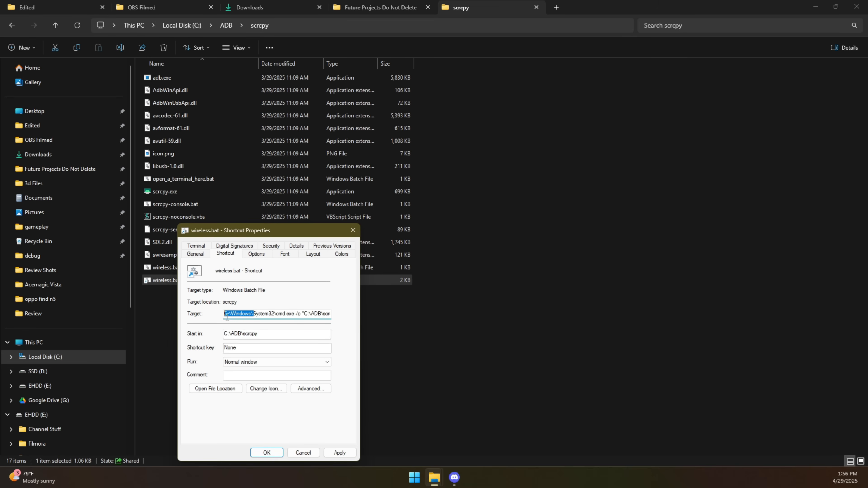
pyautogui.click(252, 314)
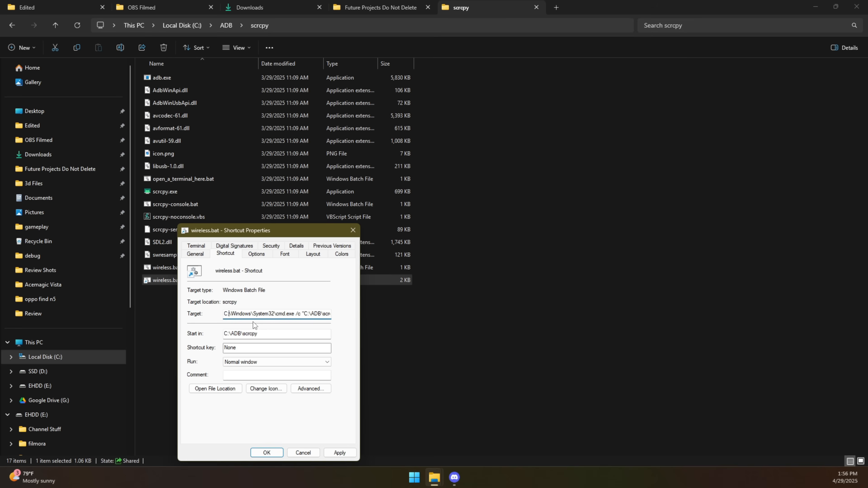
pyautogui.moveTo(278, 326)
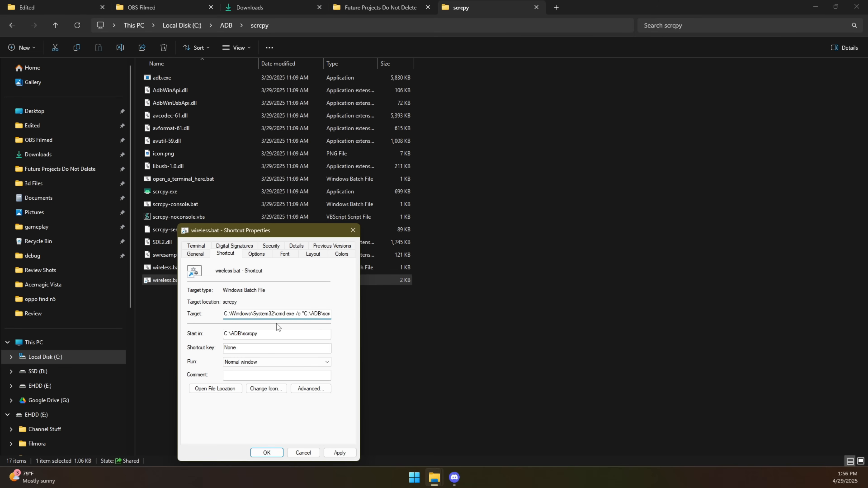
pyautogui.moveTo(304, 313)
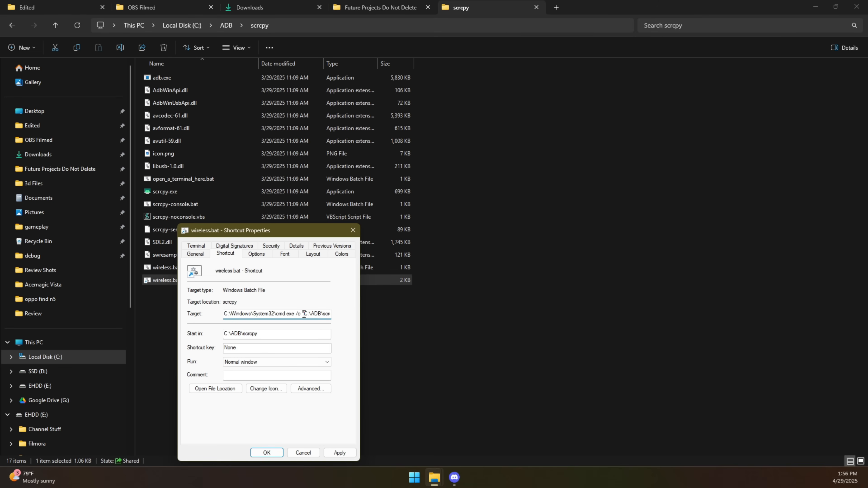
pyautogui.tripleClick(275, 314)
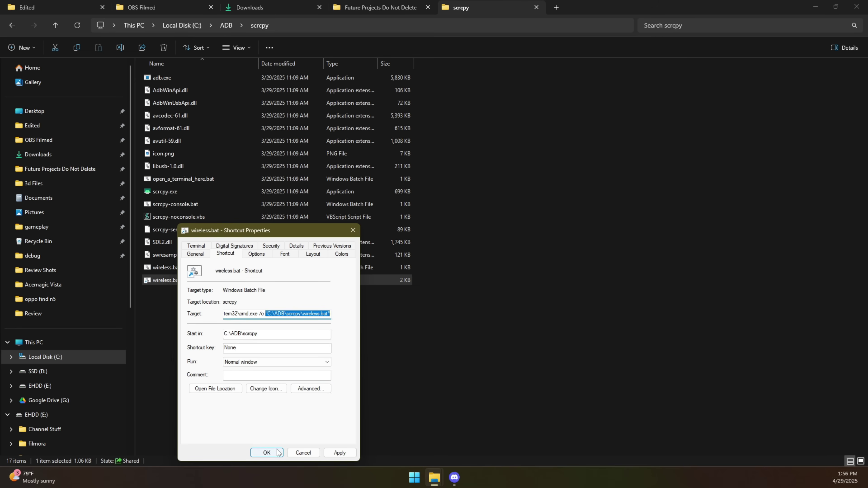
pyautogui.click(266, 453)
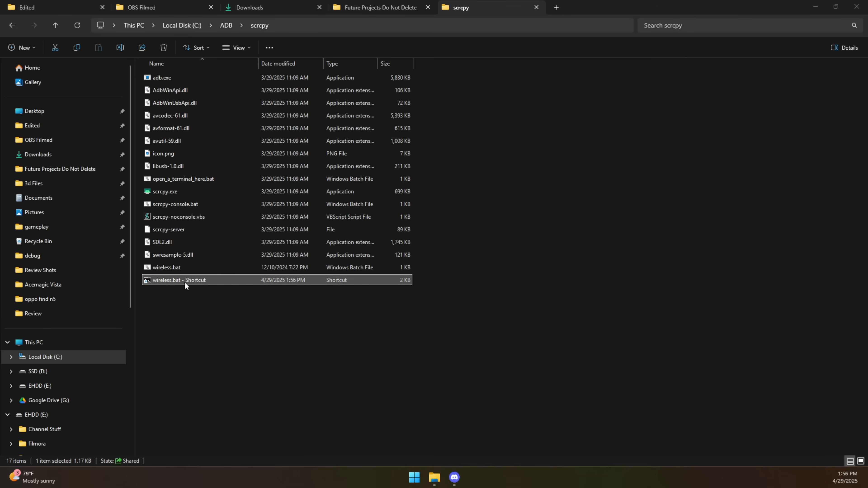
# - Dismiss the shortcut's context menu and clear the file selection
pyautogui.rightClick(185, 279)
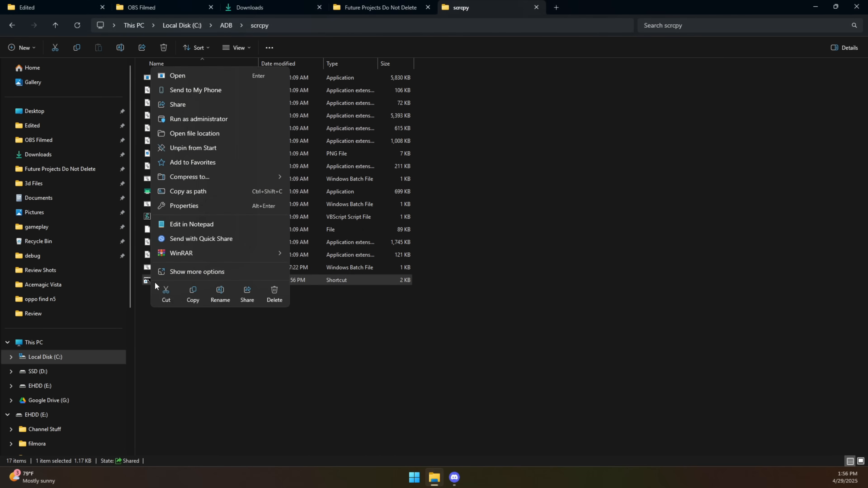
pyautogui.click(249, 348)
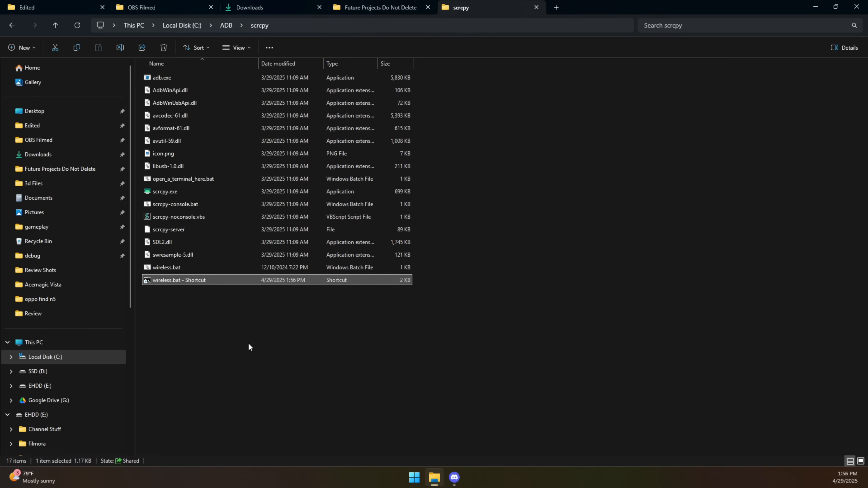
pyautogui.click(192, 292)
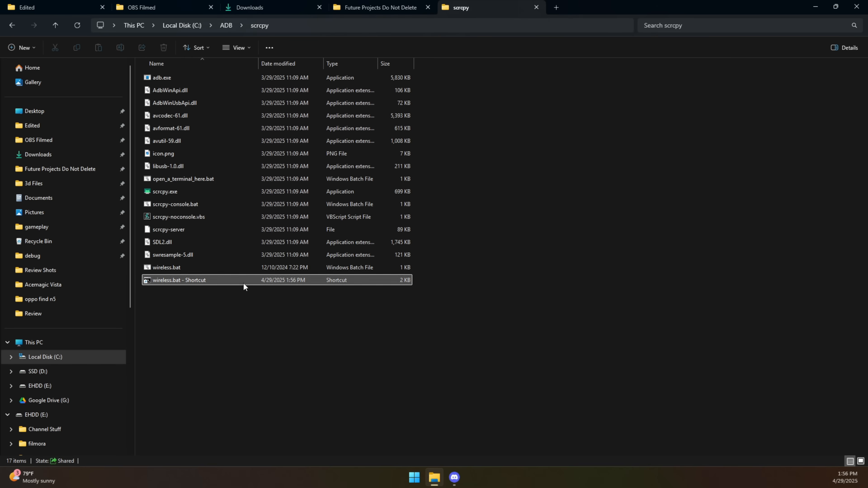
pyautogui.moveTo(169, 289)
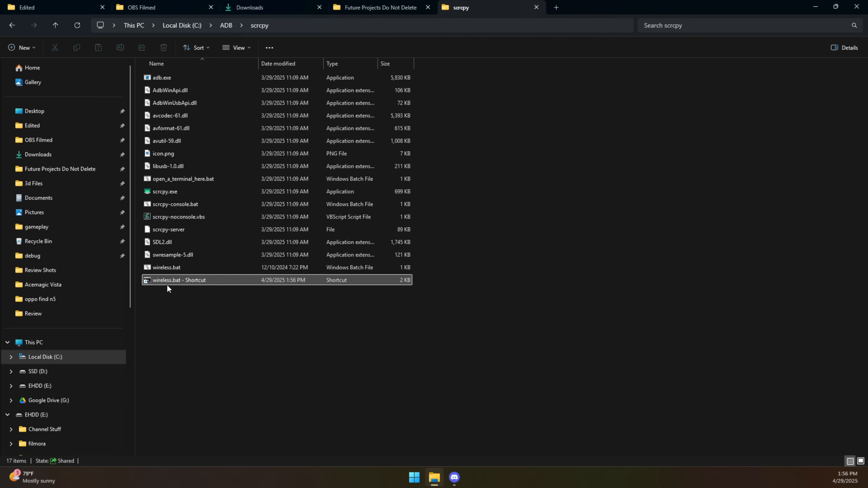
pyautogui.moveTo(174, 282)
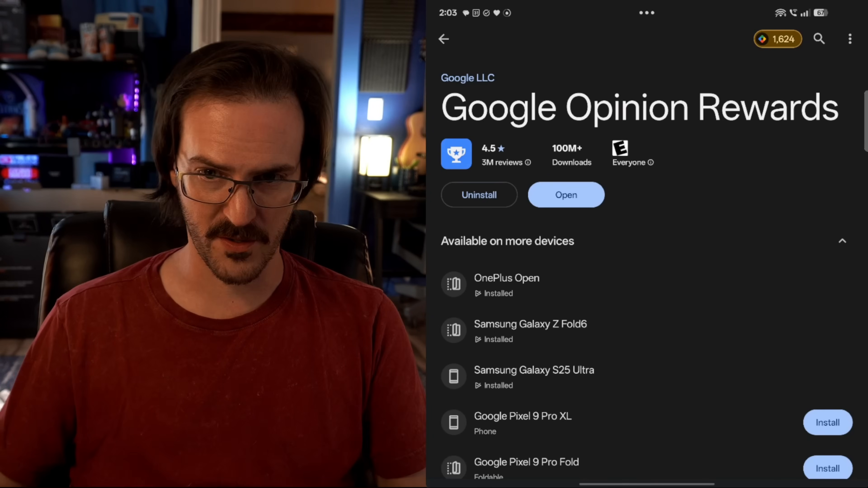
# - Move from Google Opinion Rewards to the Merlin Bird ID by Cornell Lab listing
pyautogui.click(566, 194)
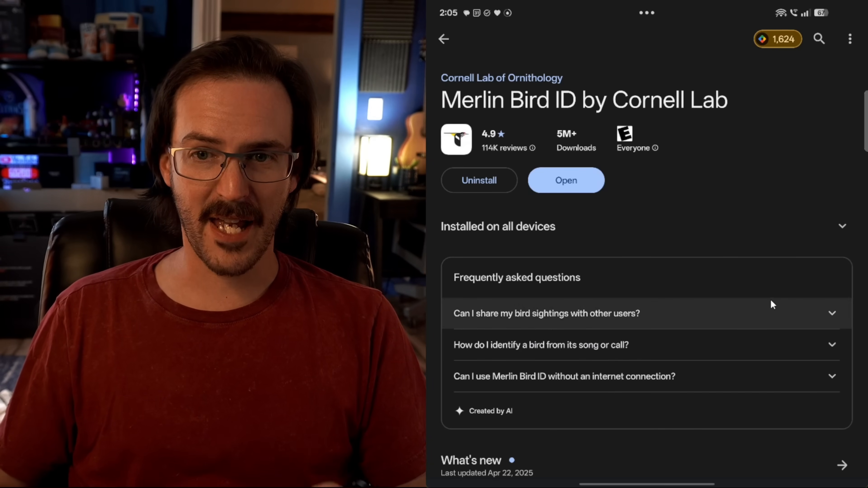
# - Review the Merlin listing's About and Ratings sections, then launch the app
pyautogui.scroll(-3)
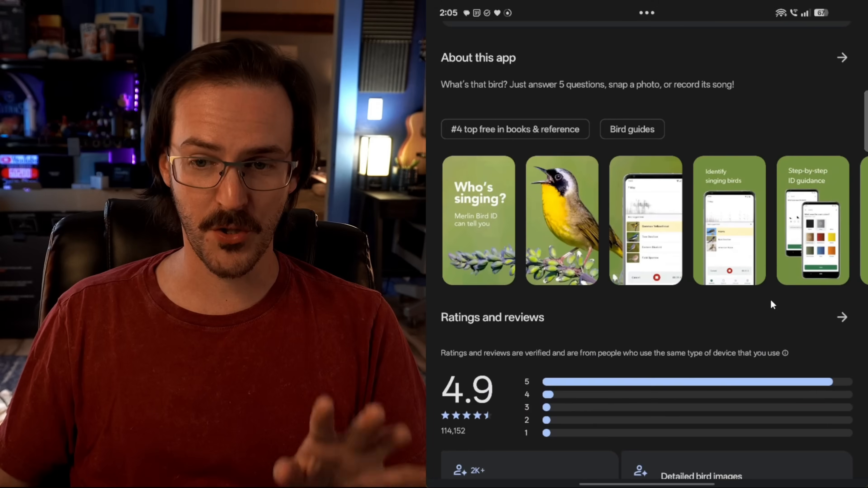
pyautogui.scroll(-3)
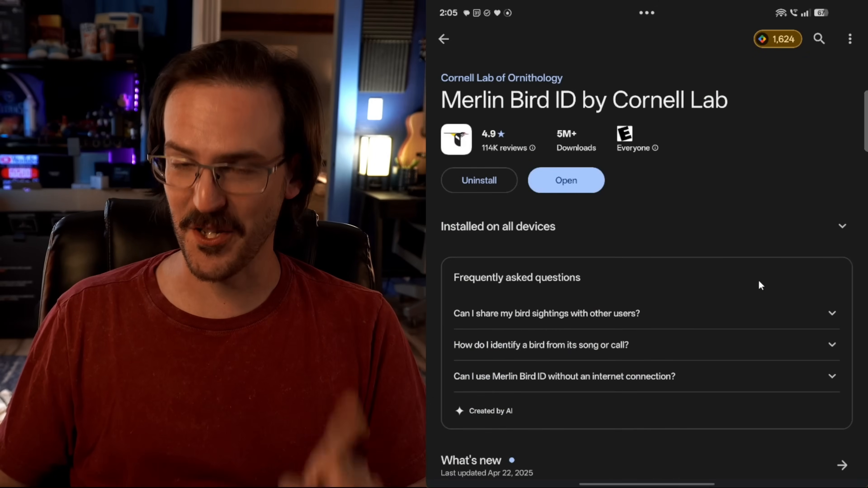
pyautogui.click(566, 180)
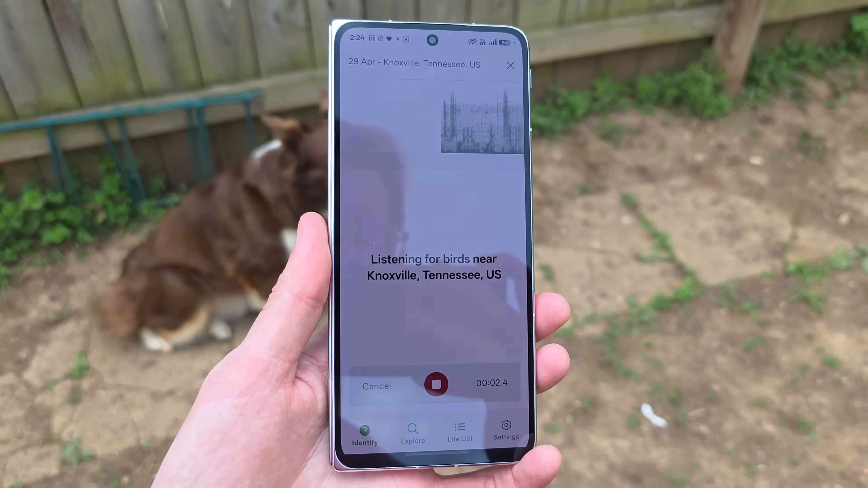
# - Stop the Sound ID recording so Merlin identifies the bird heard near Knoxville
pyautogui.click(435, 385)
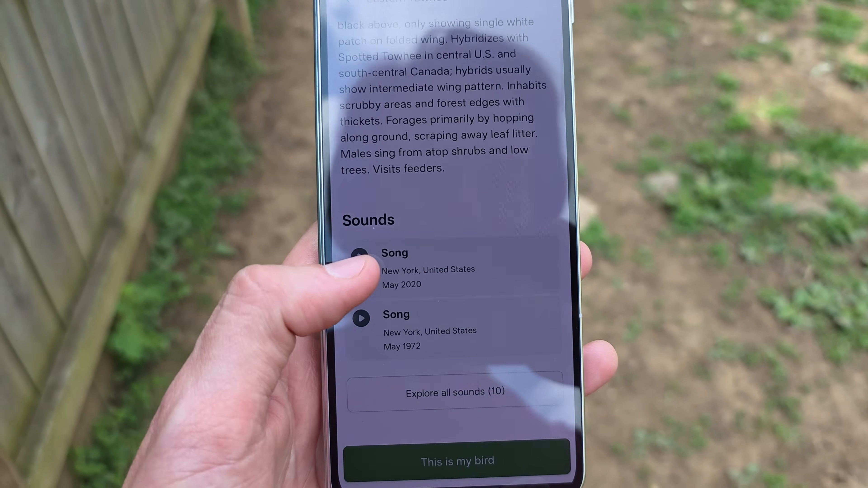
# - Play the first Eastern Towhee song sample and return to the recording's suggestions list
pyautogui.click(361, 253)
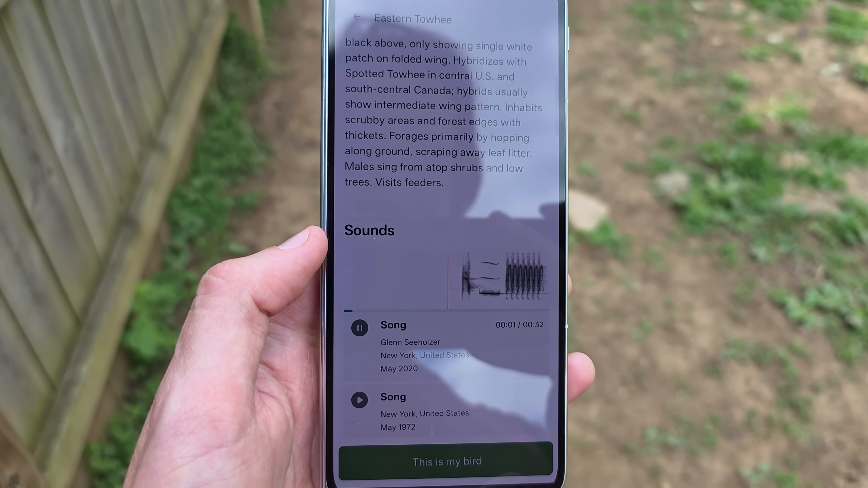
pyautogui.click(357, 17)
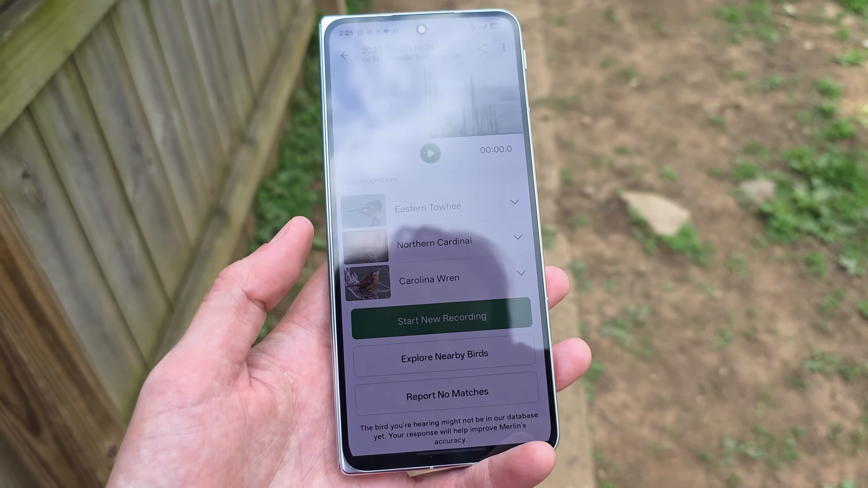
pyautogui.click(347, 57)
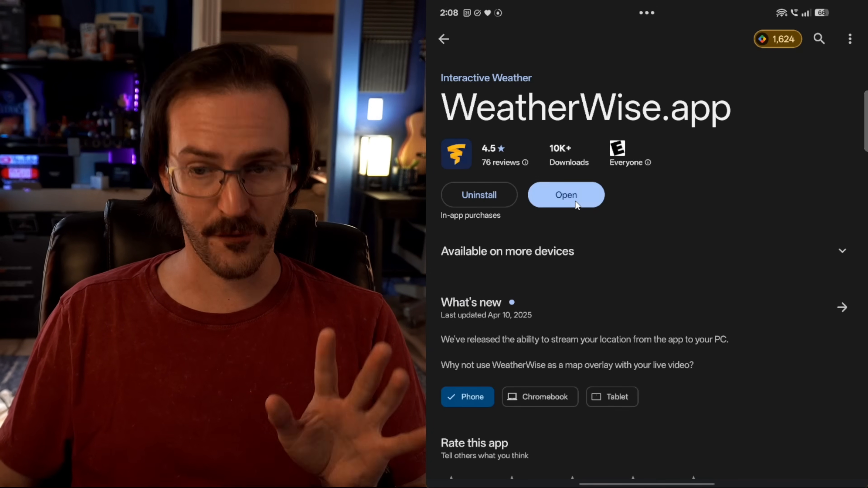
# - Launch WeatherWise.app from its Play Store listing
pyautogui.click(566, 194)
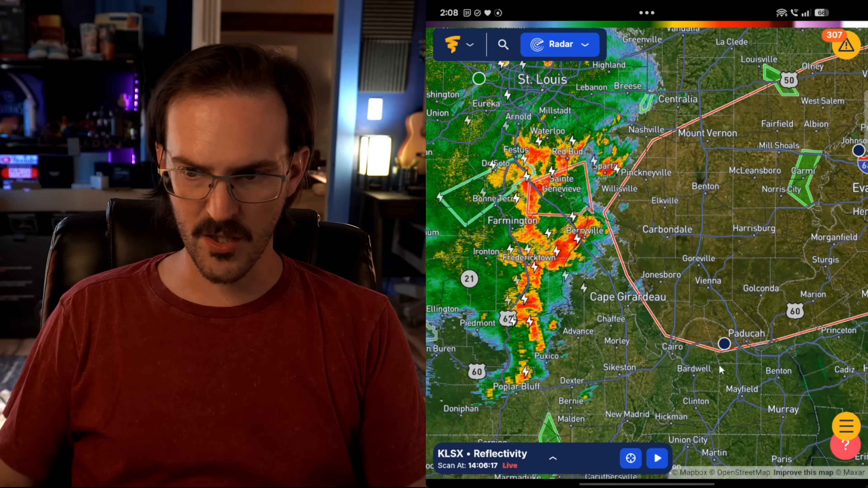
# - Zoom the KLSX reflectivity radar onto the storm cells near Farmington
pyautogui.click(724, 343)
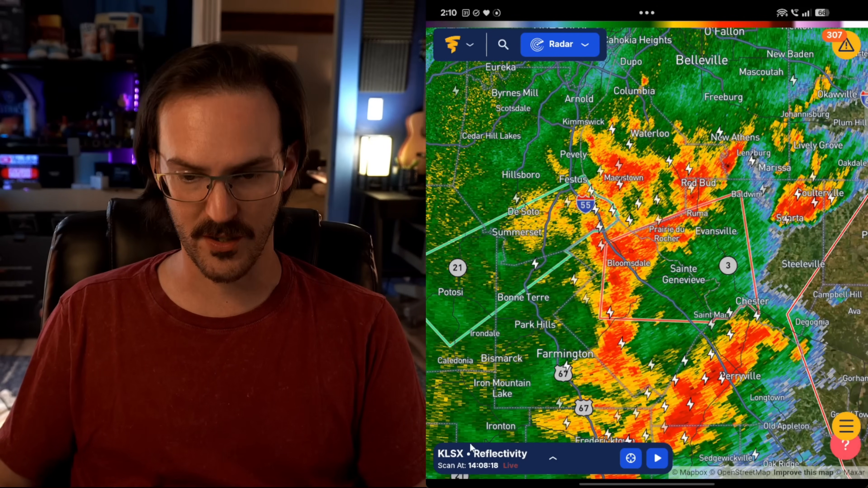
# - Switch the KLSX radar product to Velocity, then to Correlation Coefficient
pyautogui.click(552, 459)
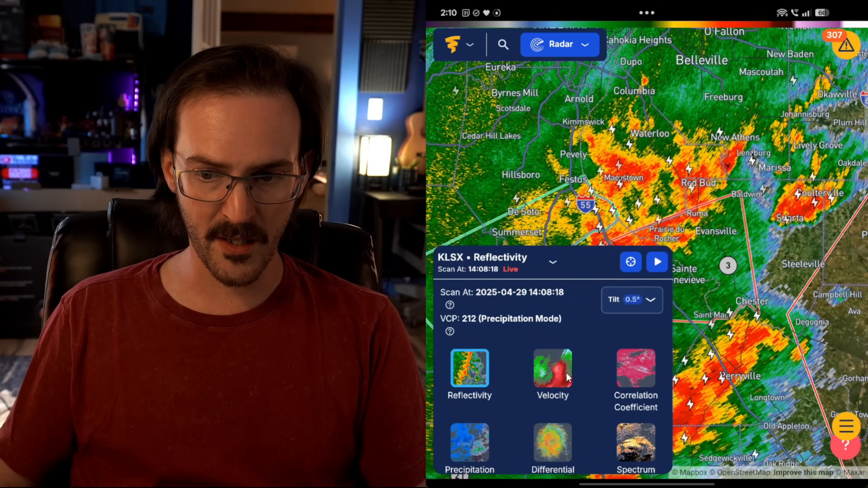
pyautogui.moveTo(580, 387)
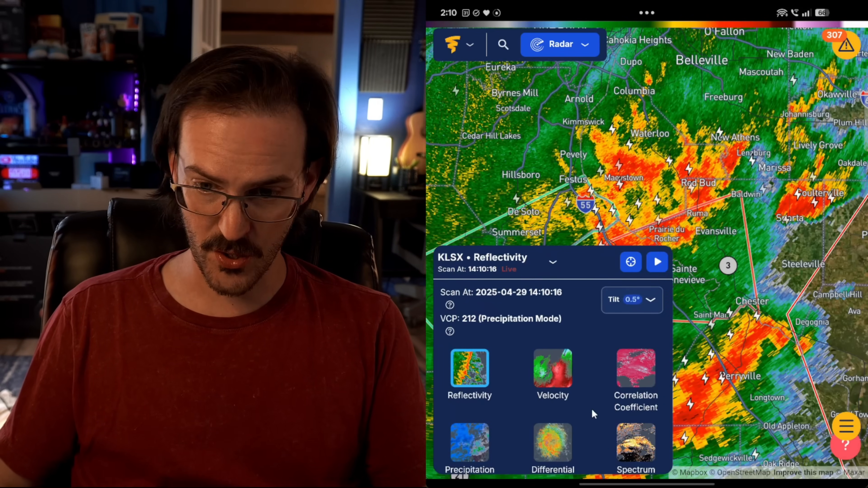
pyautogui.click(552, 370)
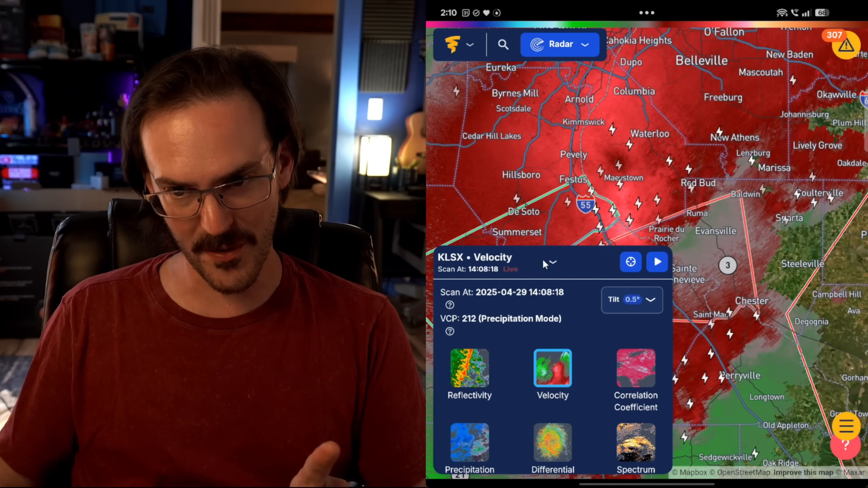
pyautogui.click(551, 262)
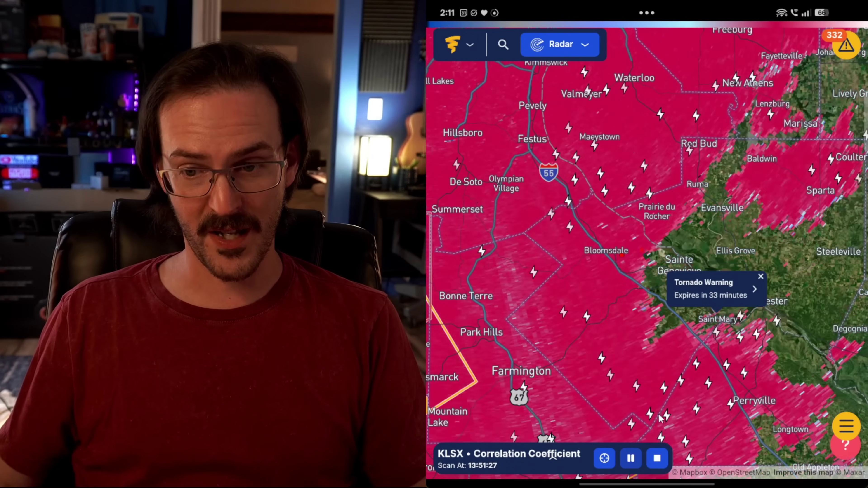
pyautogui.click(630, 458)
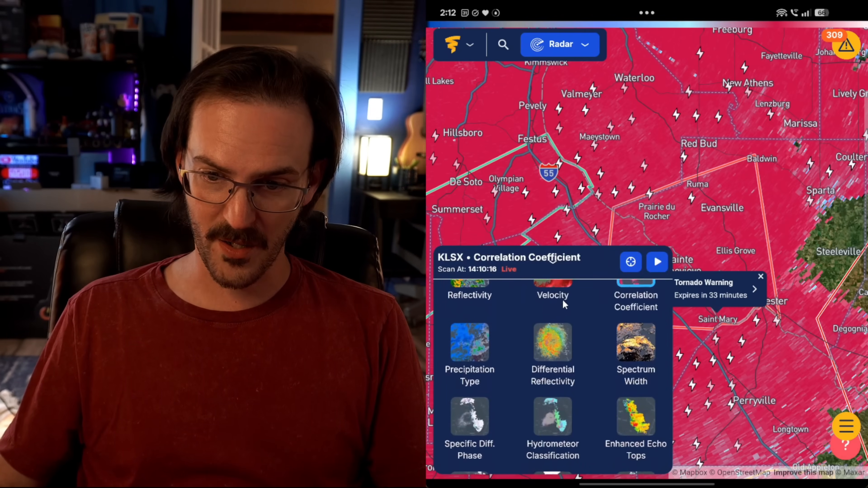
# - Show Enhanced Echo Tops briefly, dismiss the tornado notice, then return the radar to Reflectivity
pyautogui.scroll(-3)
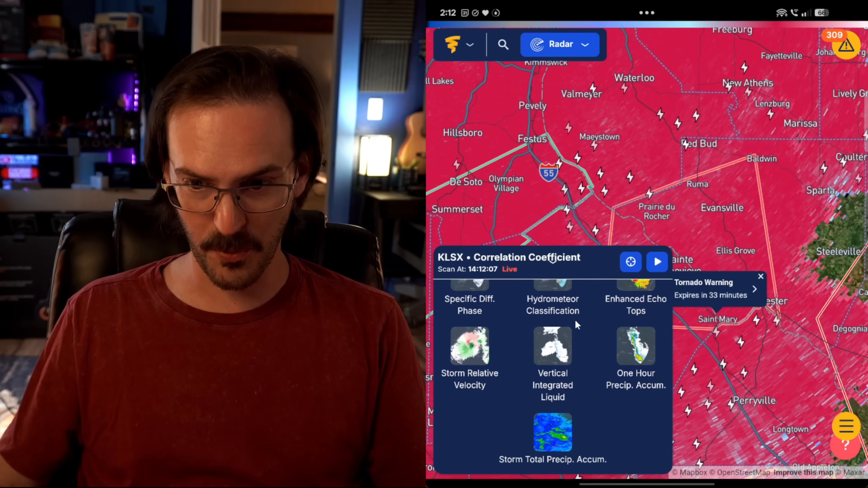
pyautogui.click(636, 286)
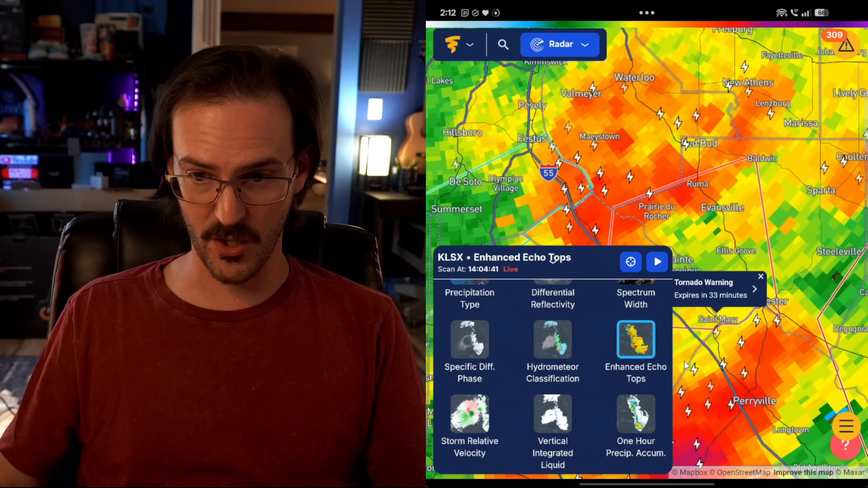
pyautogui.moveTo(548, 266)
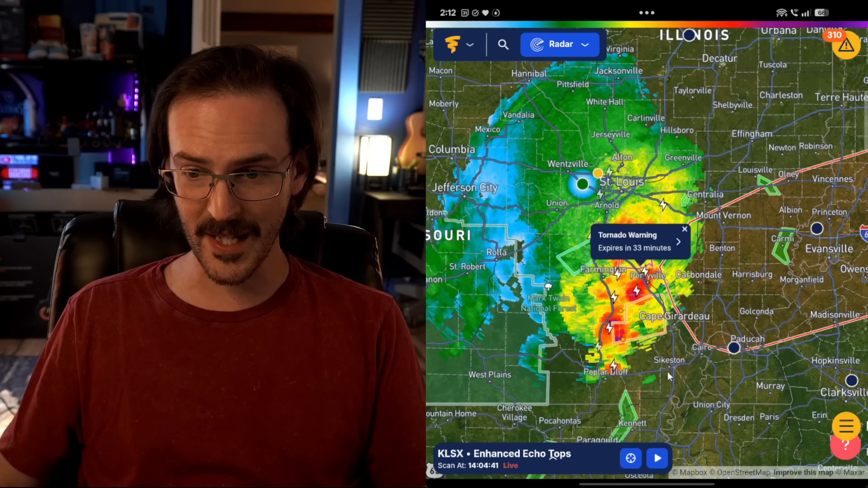
pyautogui.click(685, 229)
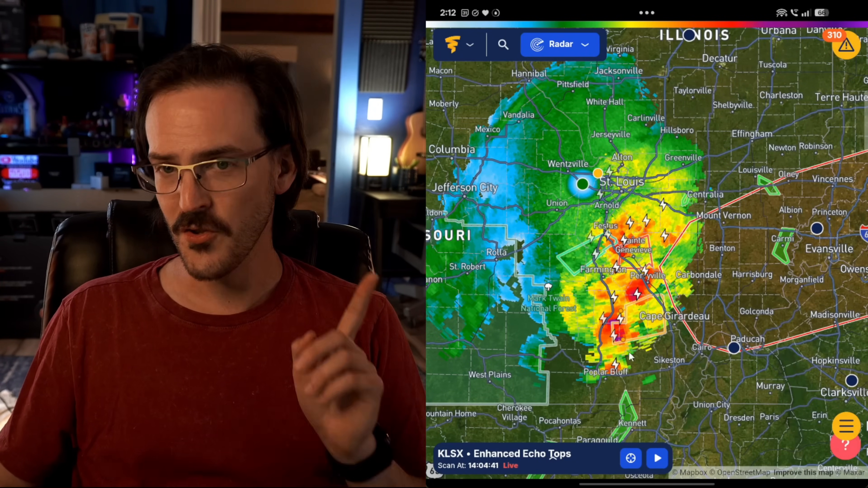
pyautogui.click(458, 44)
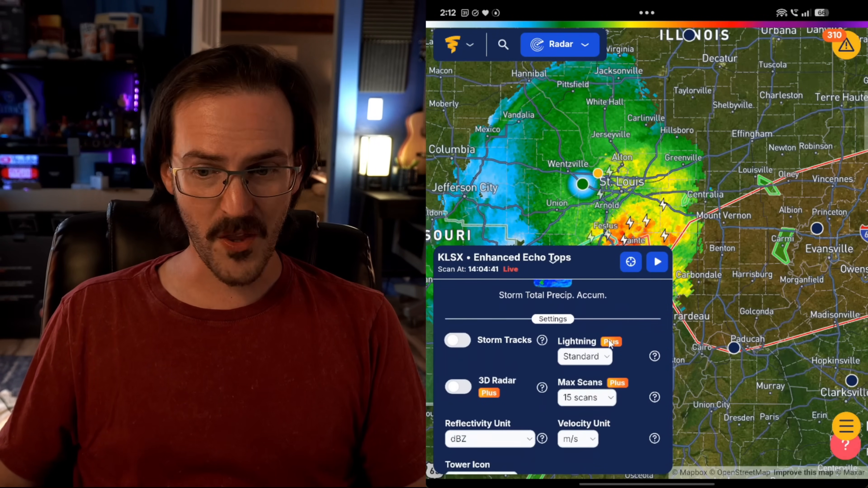
pyautogui.moveTo(569, 268)
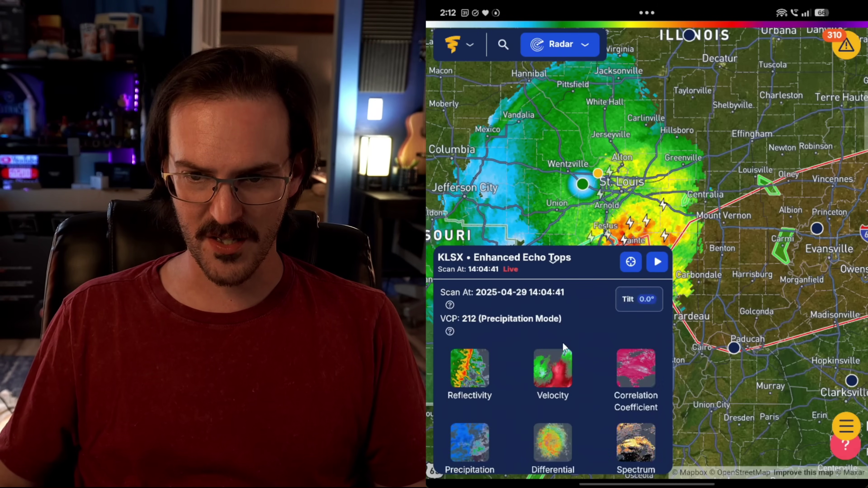
pyautogui.click(469, 375)
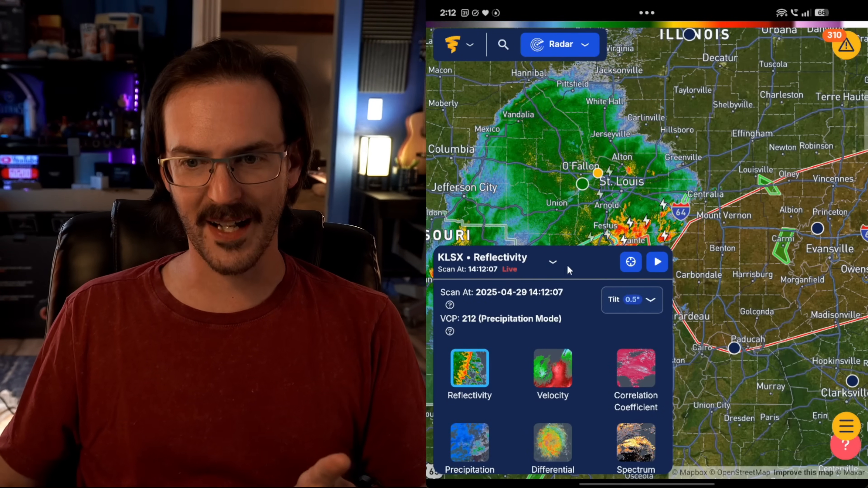
# - Close the radar product panel, leaving only the satellite basemap showing
pyautogui.click(553, 261)
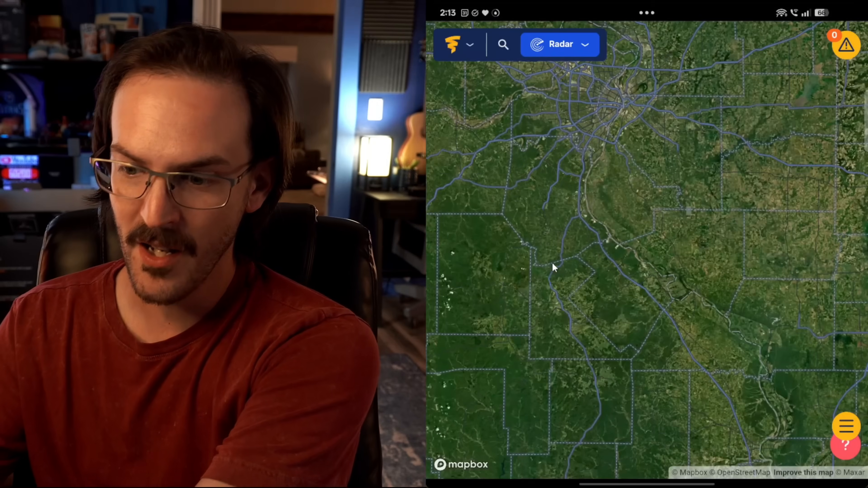
pyautogui.click(560, 45)
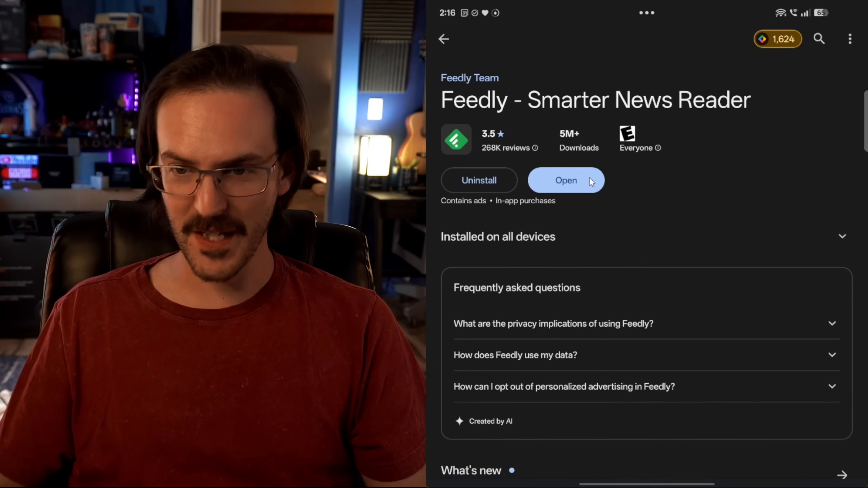
# - Launch the installed Feedly news reader from its Play Store listing
pyautogui.click(566, 180)
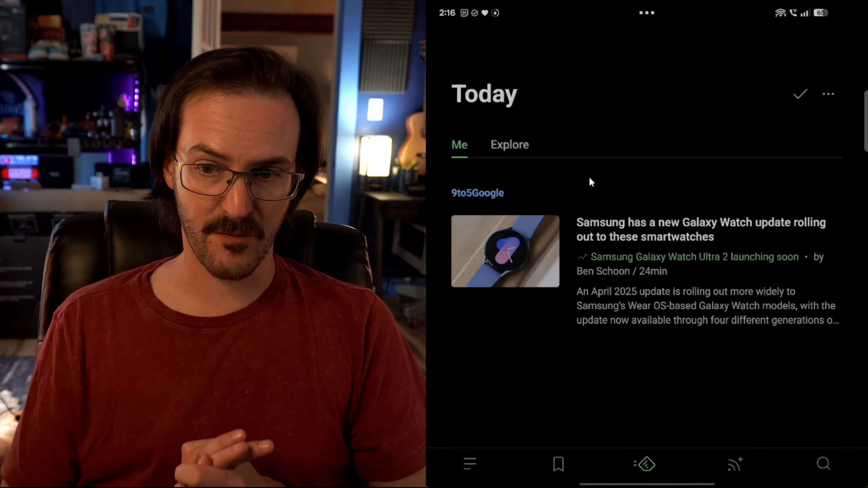
pyautogui.scroll(-3)
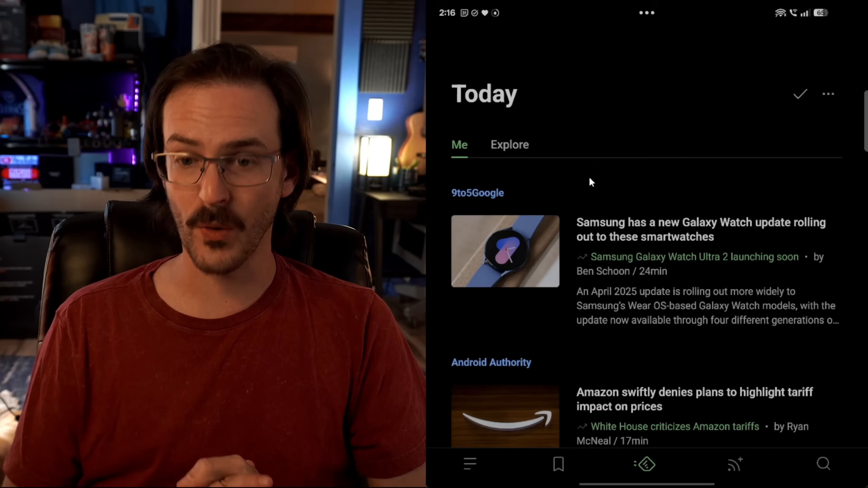
pyautogui.click(468, 464)
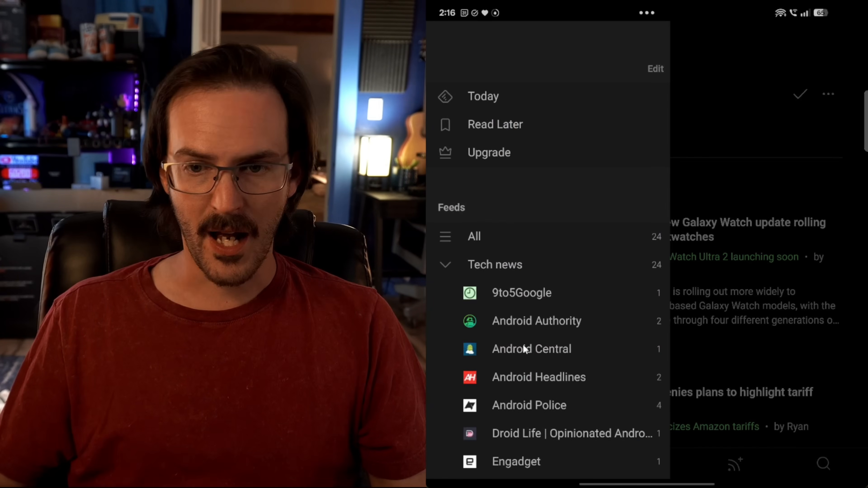
pyautogui.scroll(-3)
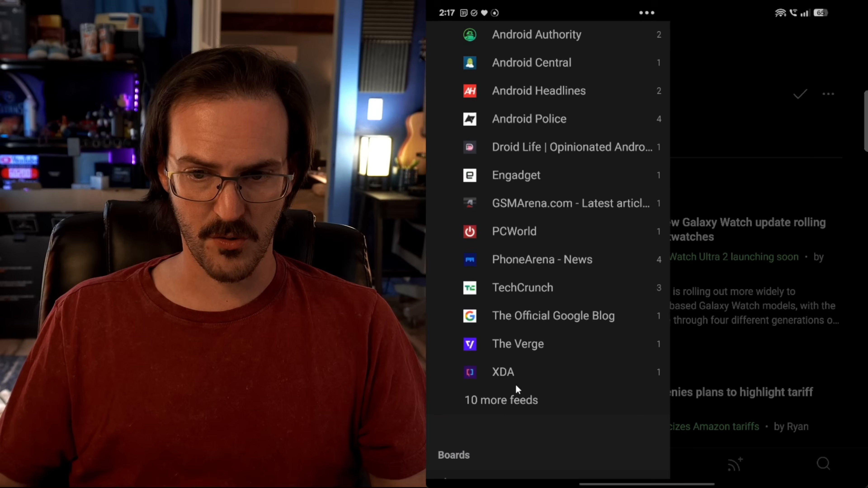
pyautogui.scroll(-3)
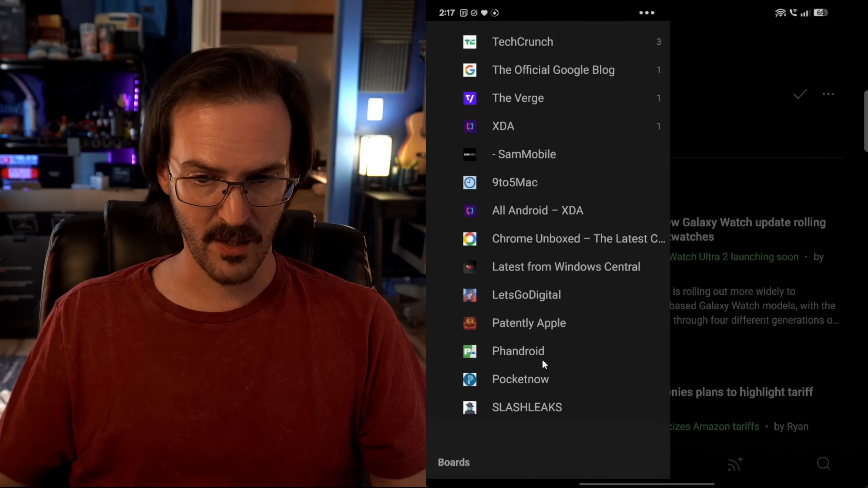
pyautogui.scroll(3)
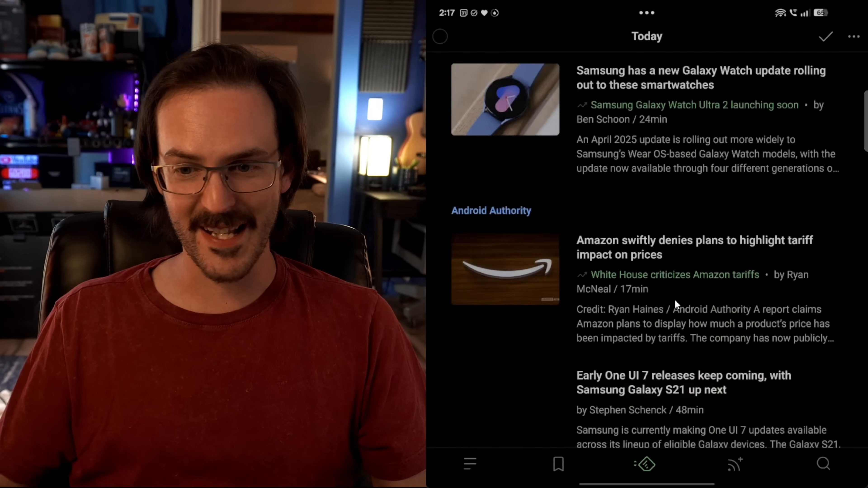
# - Scroll through Feedly's Today feed and bring up the navigation drawer
pyautogui.scroll(-3)
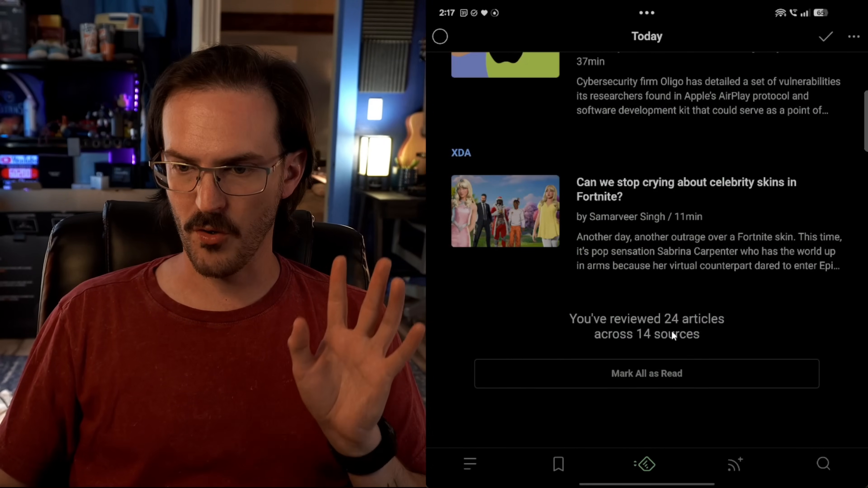
pyautogui.scroll(3)
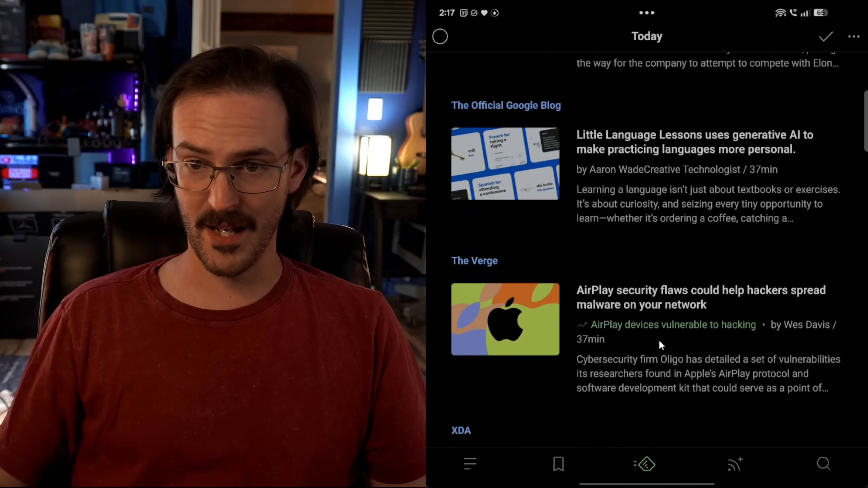
pyautogui.scroll(3)
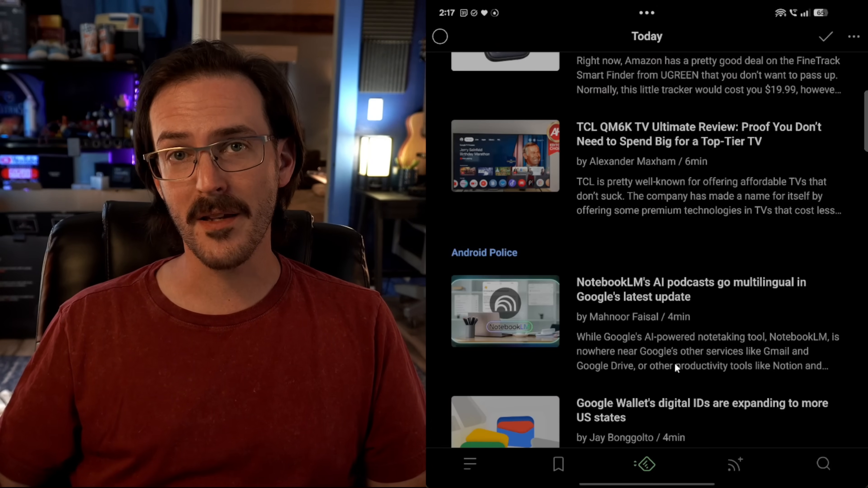
pyautogui.click(469, 464)
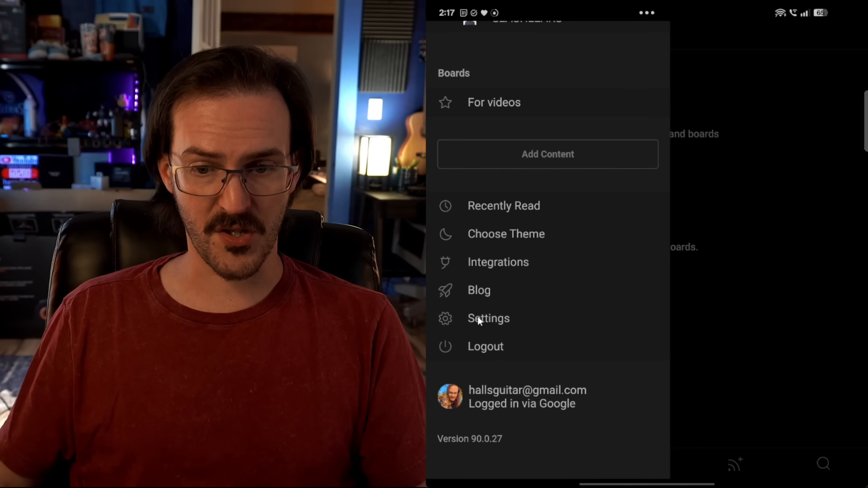
# - Review Feedly's reading settings, then go to the Follow Sources page
pyautogui.click(488, 318)
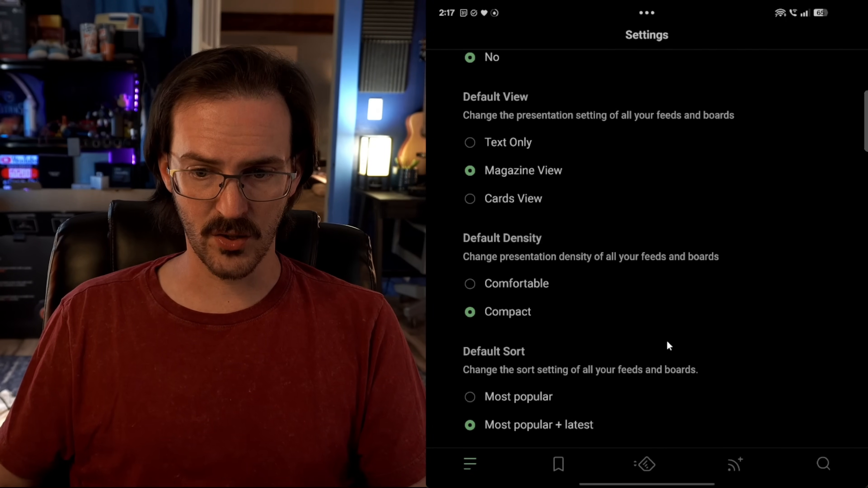
pyautogui.scroll(-3)
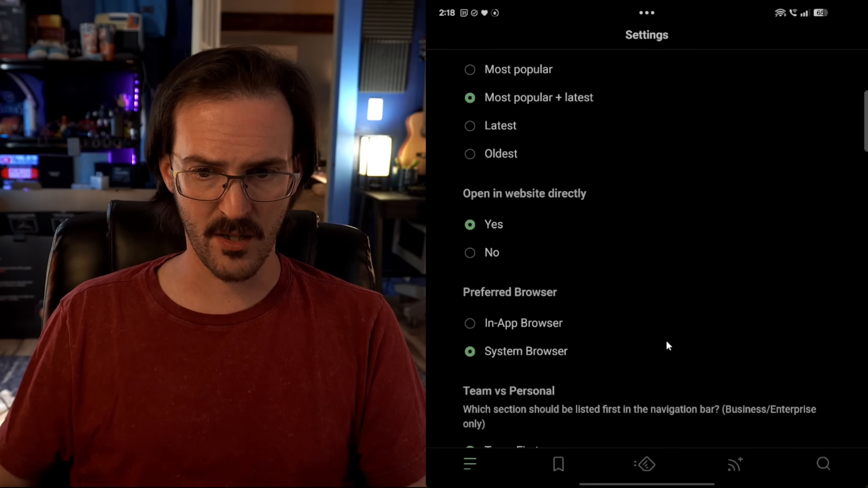
pyautogui.moveTo(525, 347)
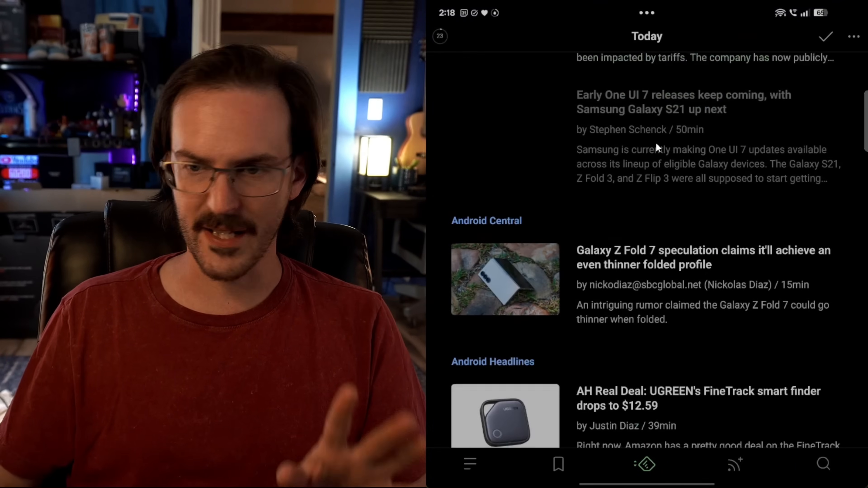
pyautogui.scroll(3)
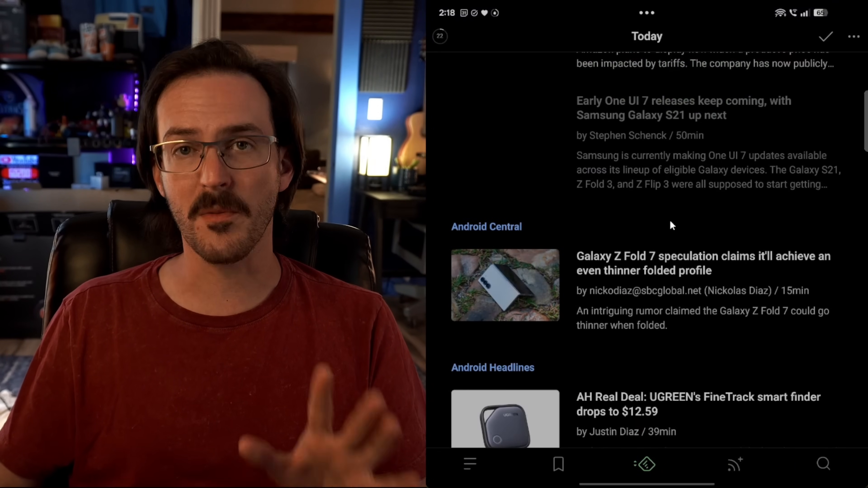
pyautogui.click(735, 463)
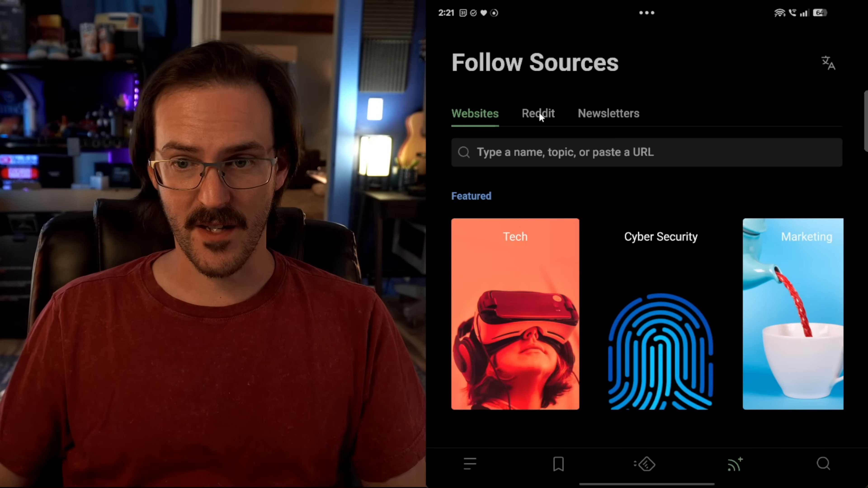
# - Show Feedly's All Personal Feeds and browse the latest article cards
pyautogui.click(537, 113)
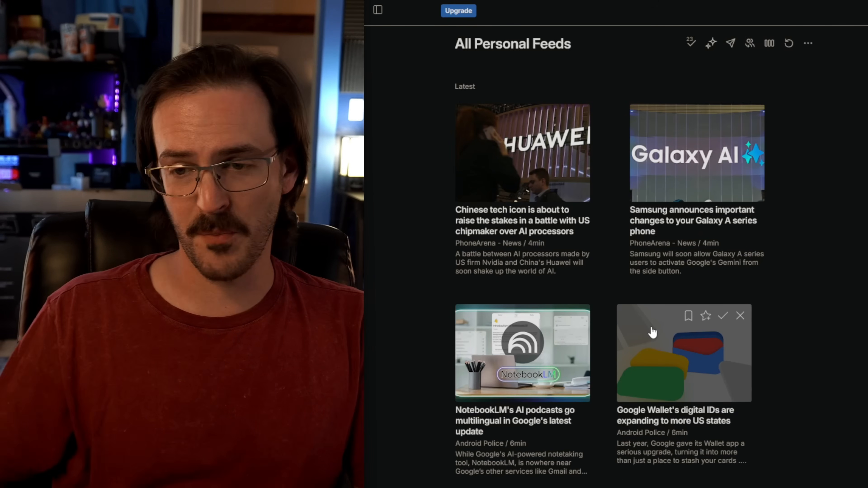
pyautogui.scroll(-3)
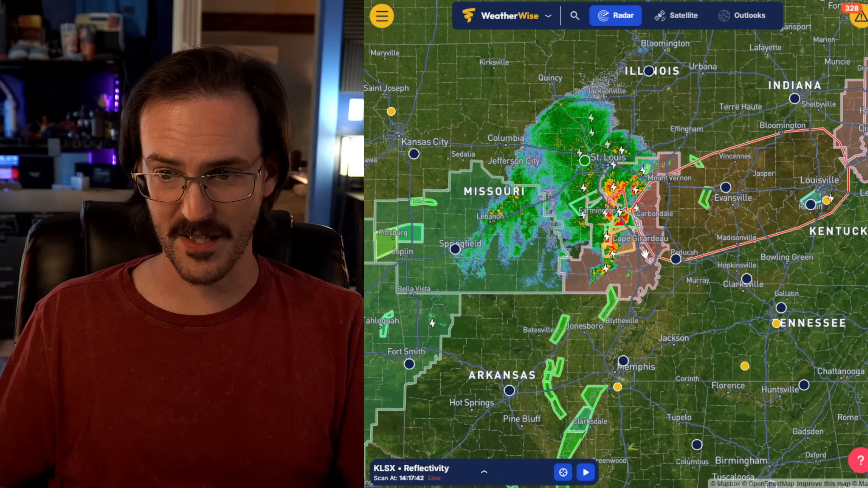
# - Zoom into southeast Missouri and choose KLSX Reflectivity over the Cape Girardeau storm line
pyautogui.scroll(3)
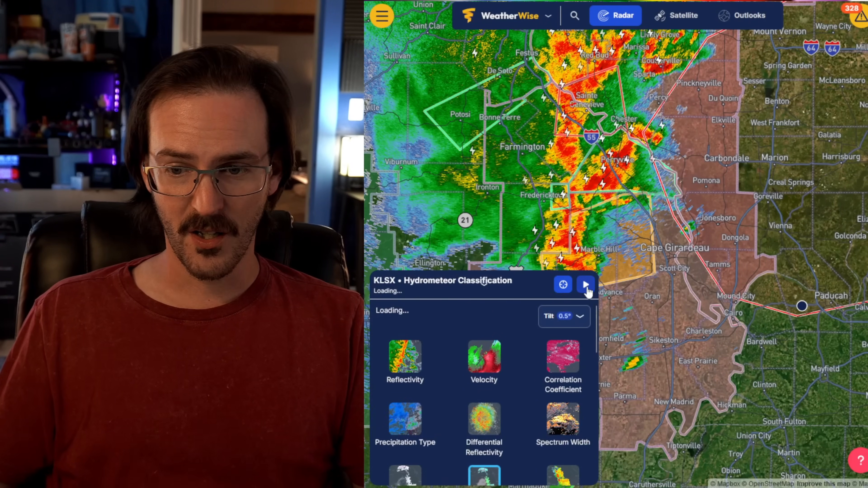
pyautogui.click(404, 354)
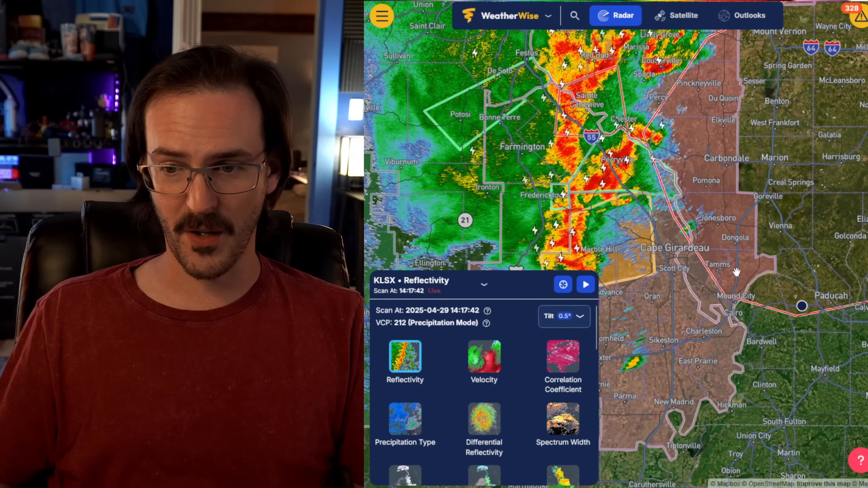
pyautogui.moveTo(739, 355)
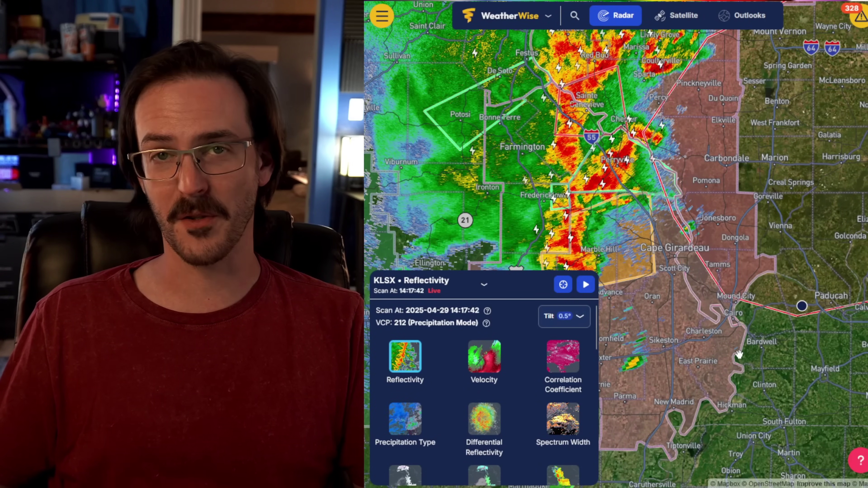